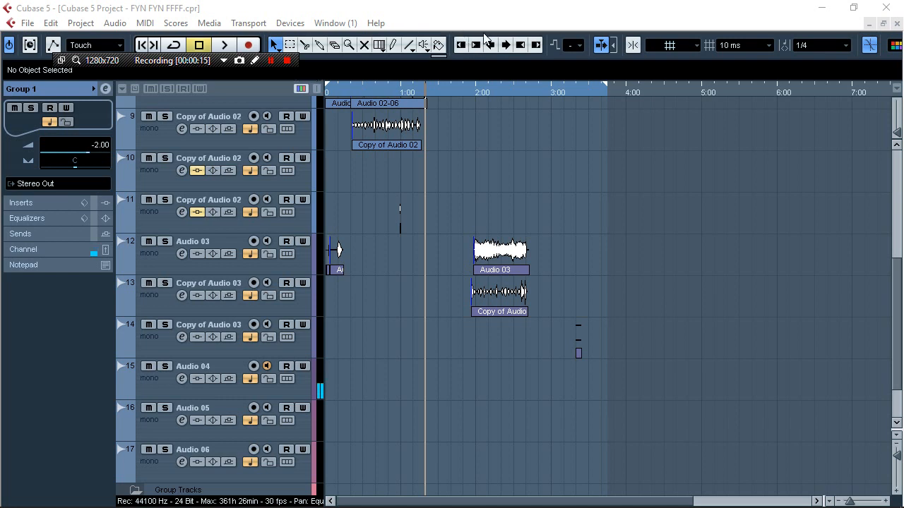
- Mute the beat track and scroll down to the Group 1 group track
scroll(up, 3)
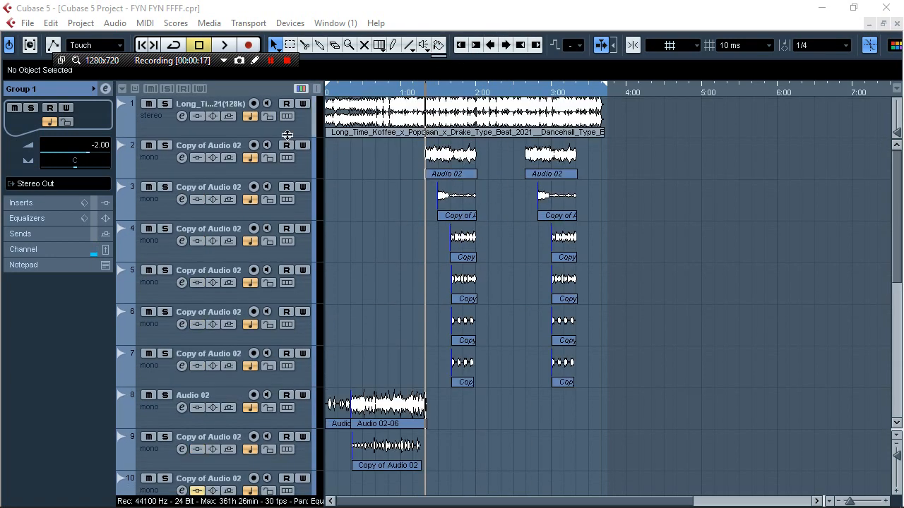
mouse_move(149, 104)
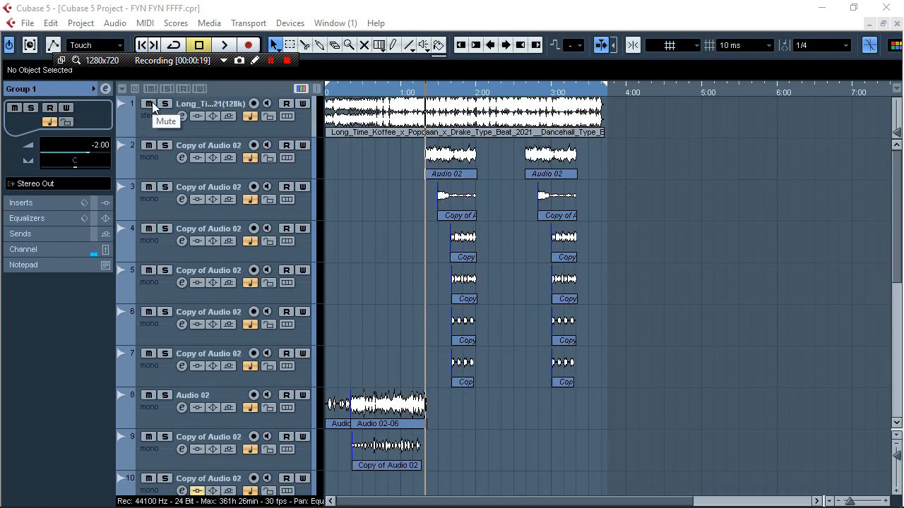
click(223, 44)
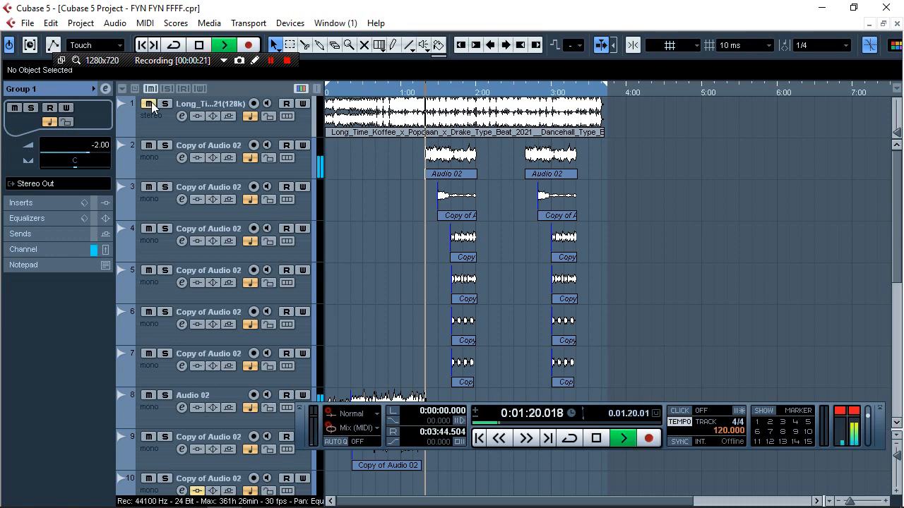
scroll(down, 3)
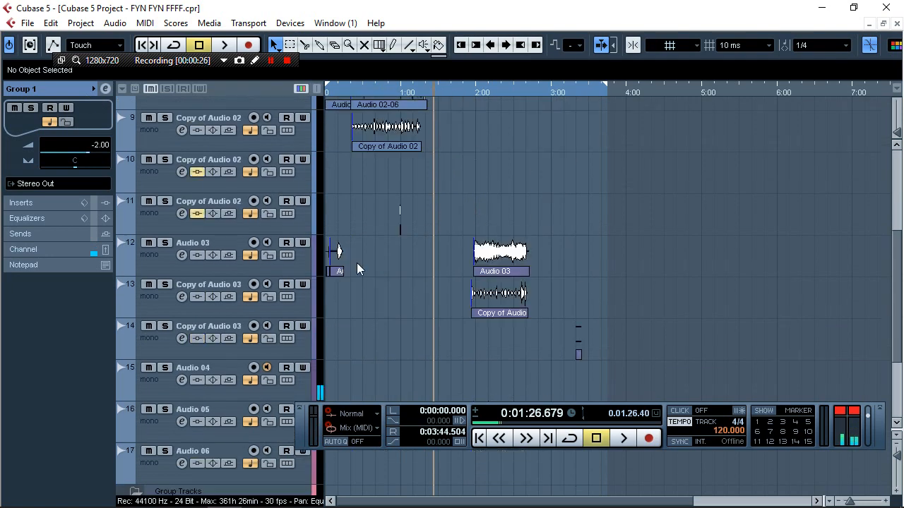
scroll(down, 3)
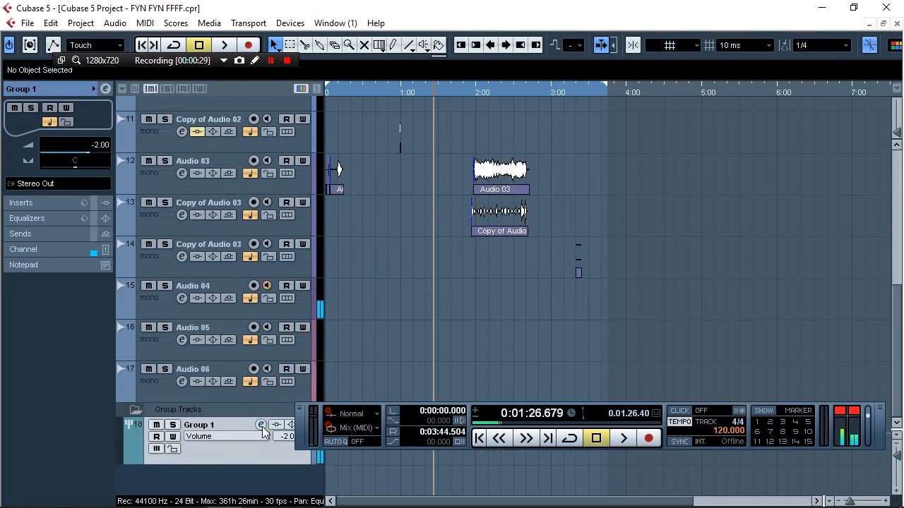
- In Group 1's channel settings, put RVox Stereo on the first insert
click(263, 424)
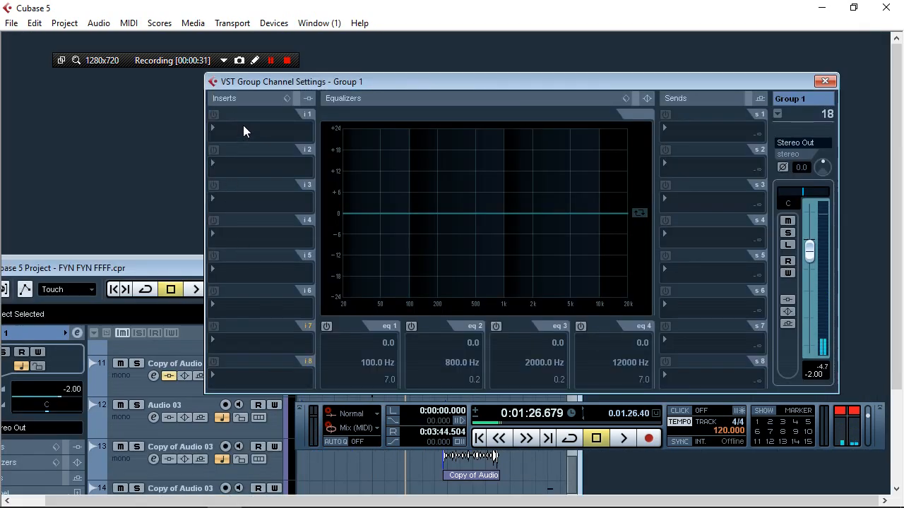
click(260, 130)
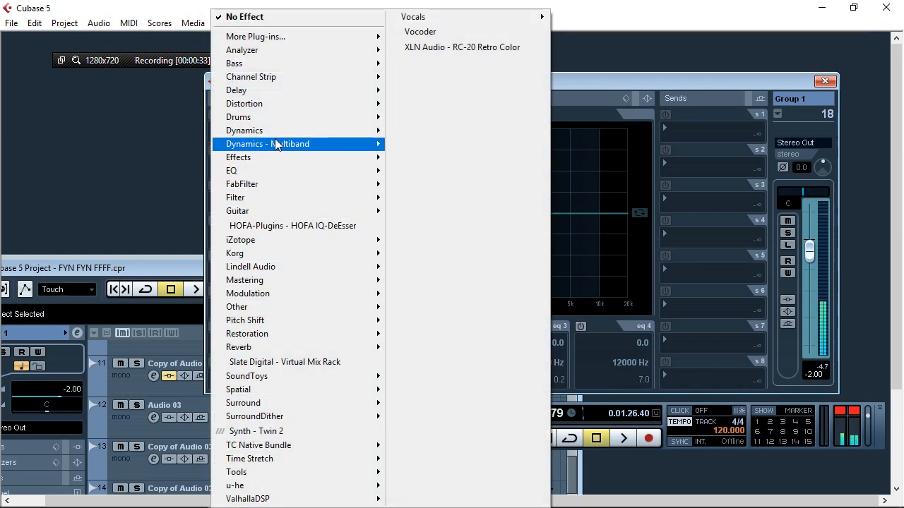
mouse_move(243, 130)
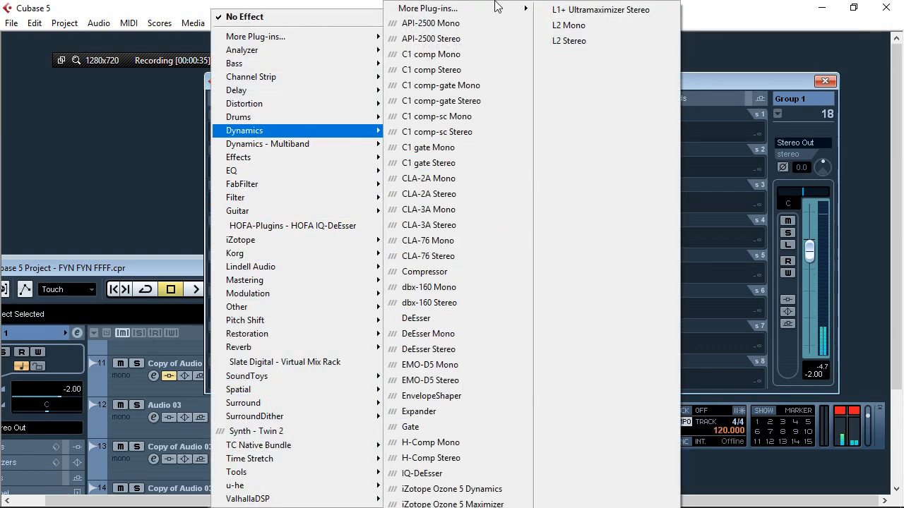
mouse_move(431, 164)
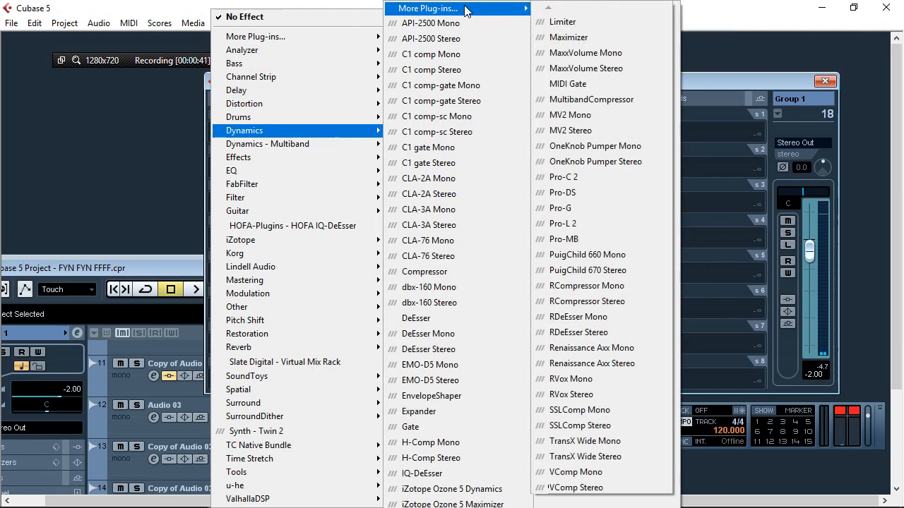
mouse_move(579, 395)
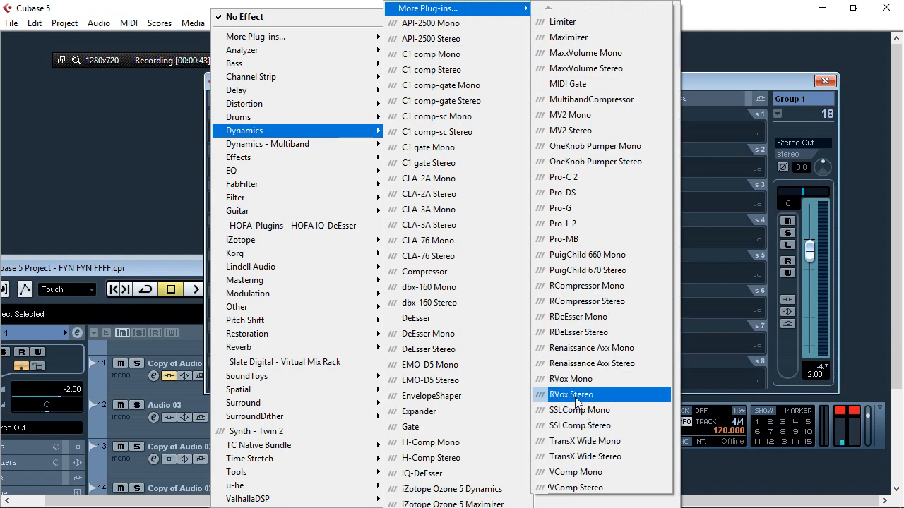
click(571, 395)
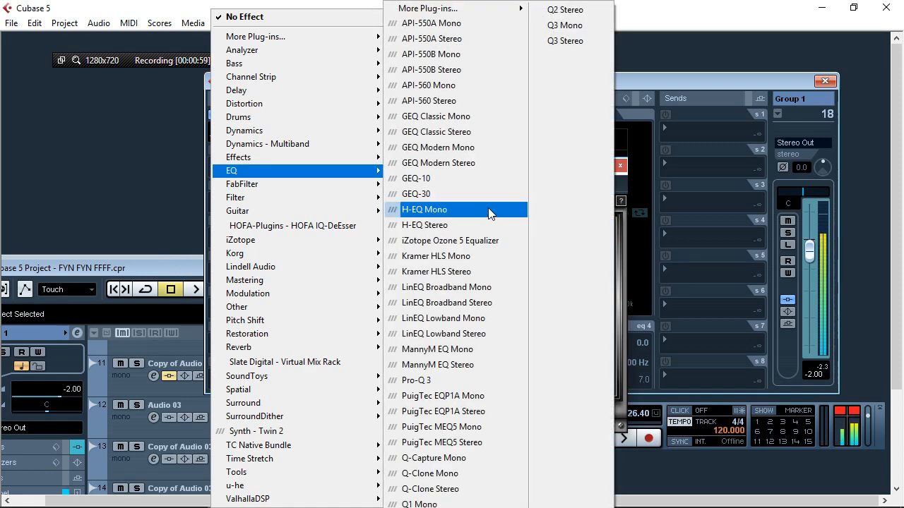
mouse_move(415, 380)
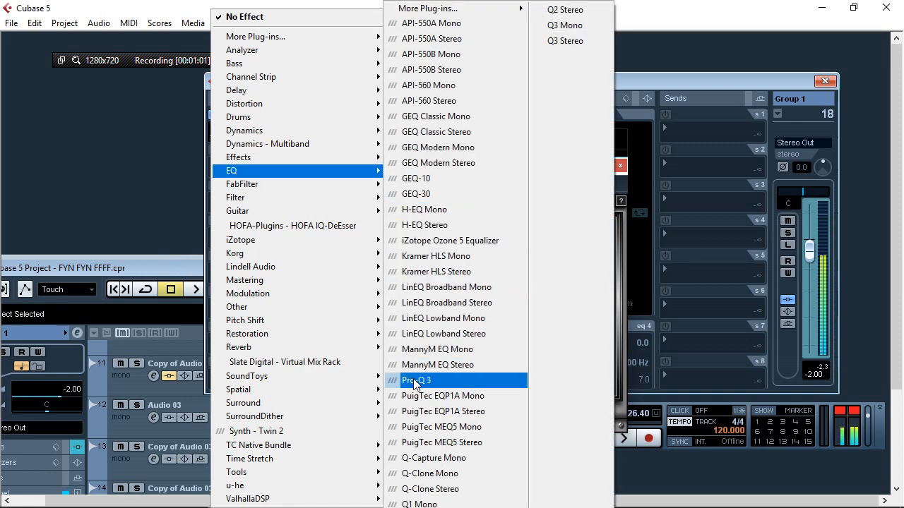
- Add Pro-Q 3 as Group 1's second insert with a low-cut band raised past 70 Hz
click(418, 380)
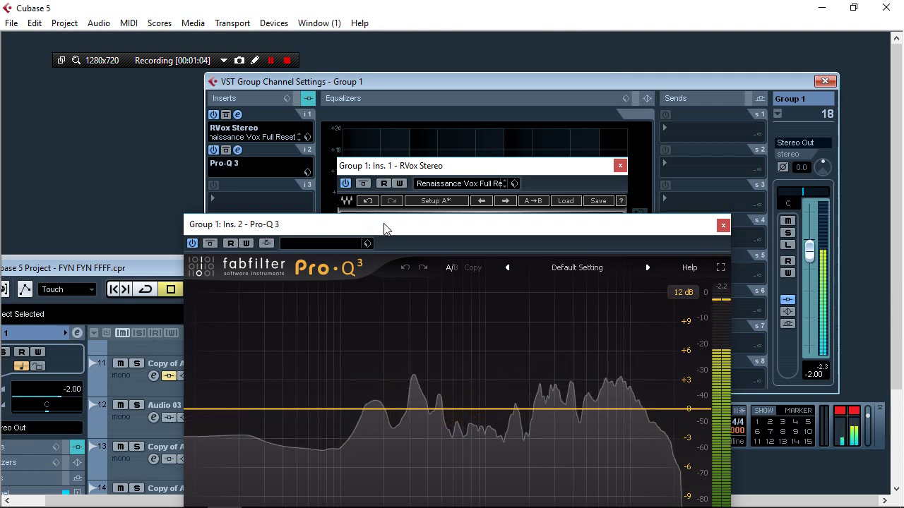
drag(384, 225, 384, 195)
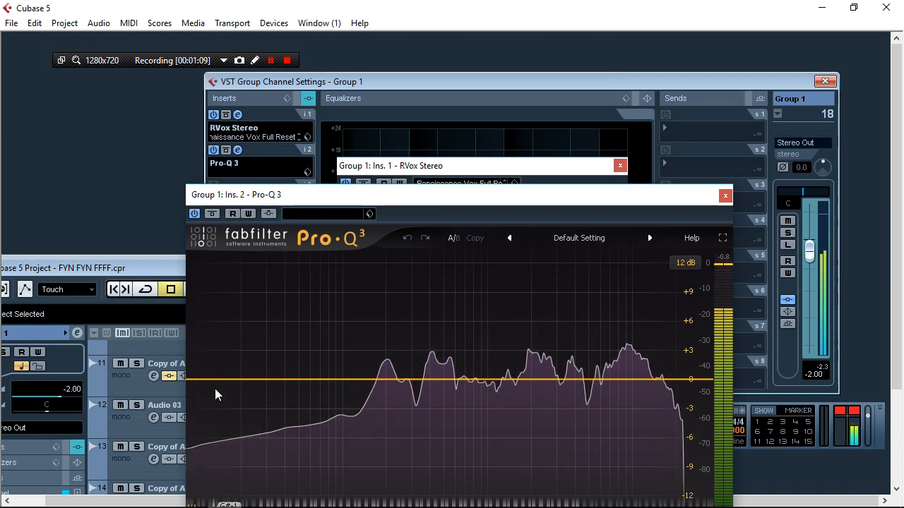
click(282, 390)
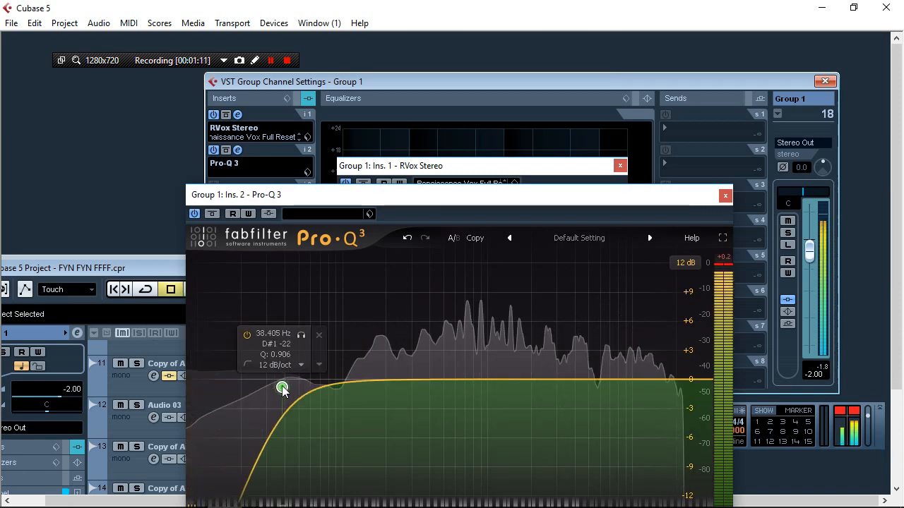
drag(282, 390, 319, 390)
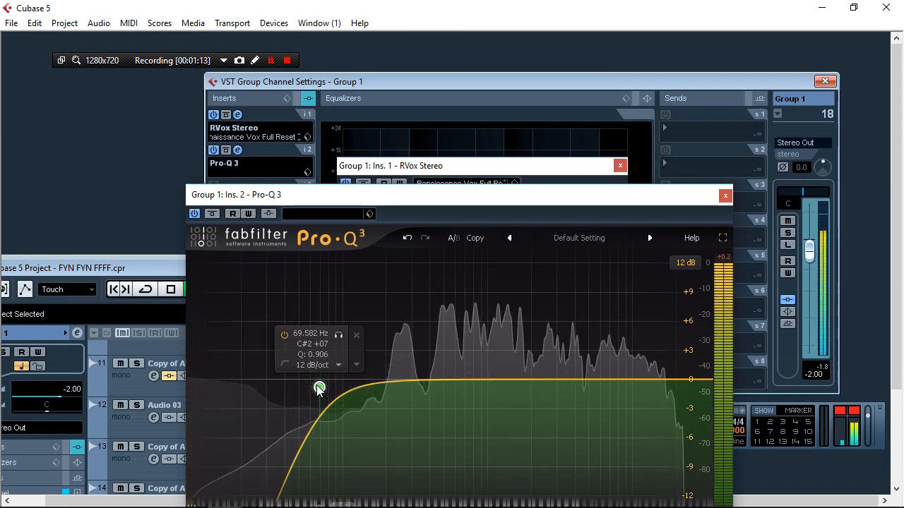
drag(320, 390, 382, 393)
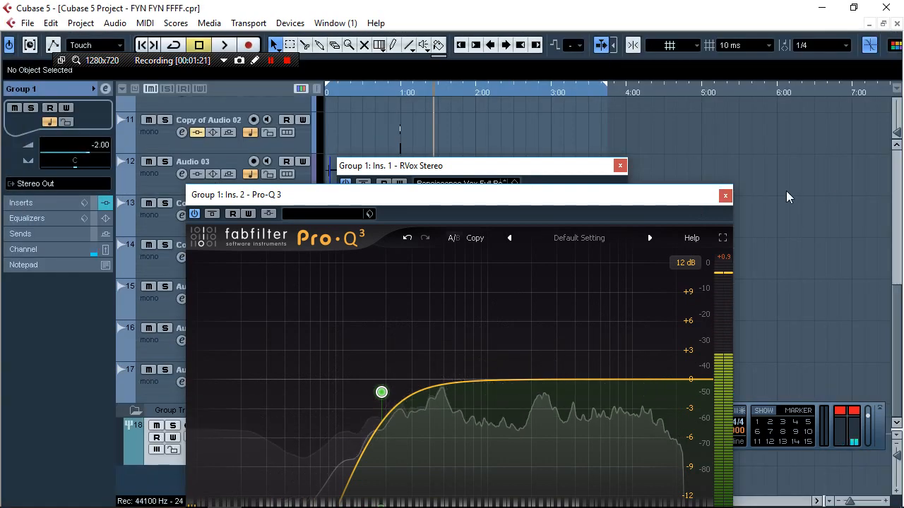
- Close the Pro-Q 3 and RVox windows and bring up Copy of Audio 02's channel settings
click(726, 195)
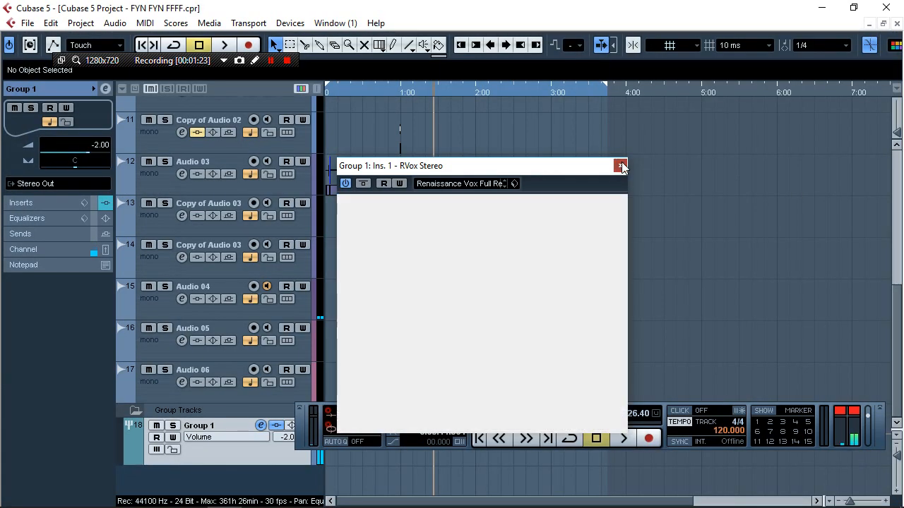
click(622, 166)
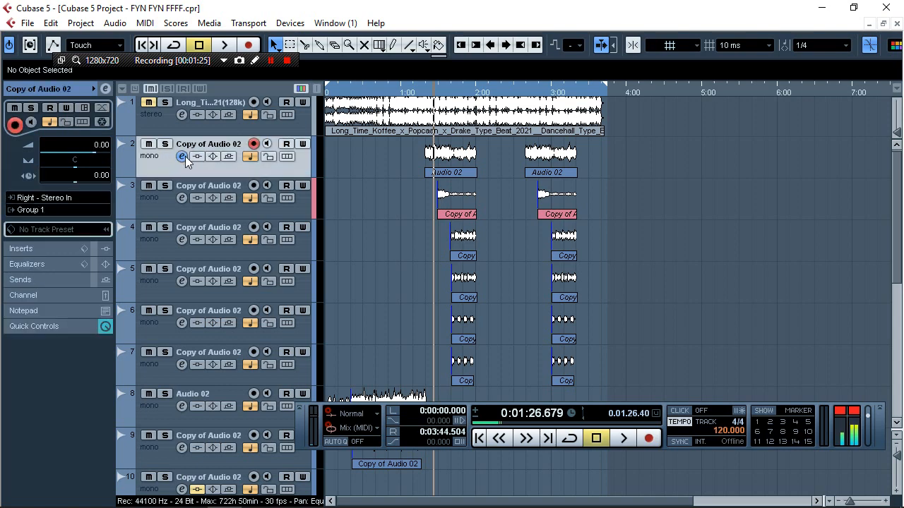
click(164, 144)
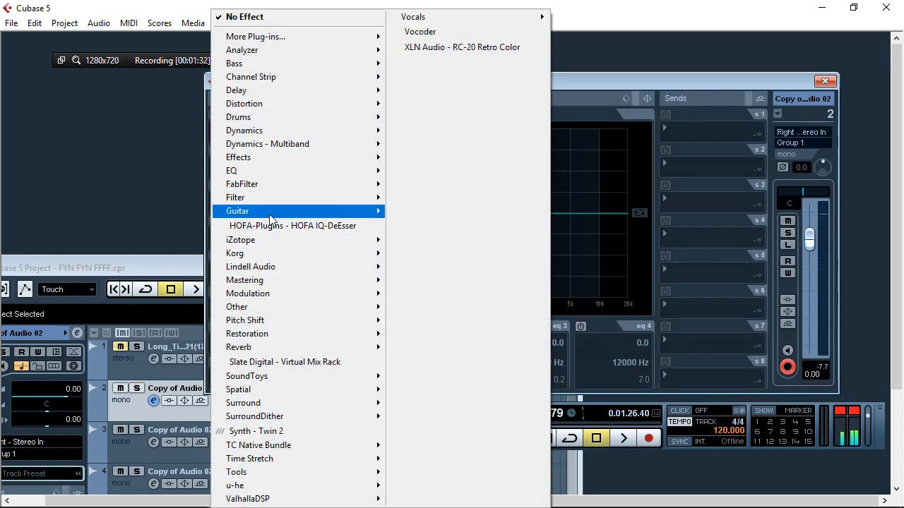
mouse_move(267, 267)
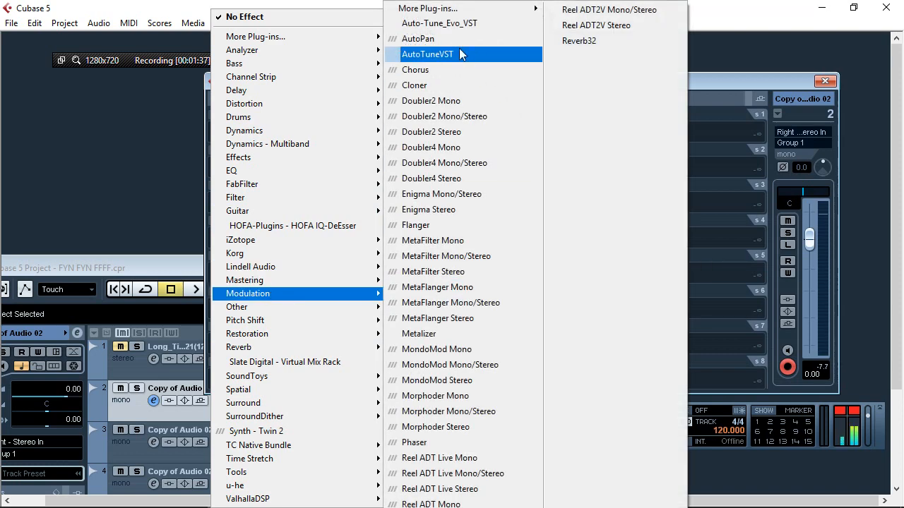
- Add AutoTuneVST to the backing track's insert and choose its pitch-correction key
click(426, 54)
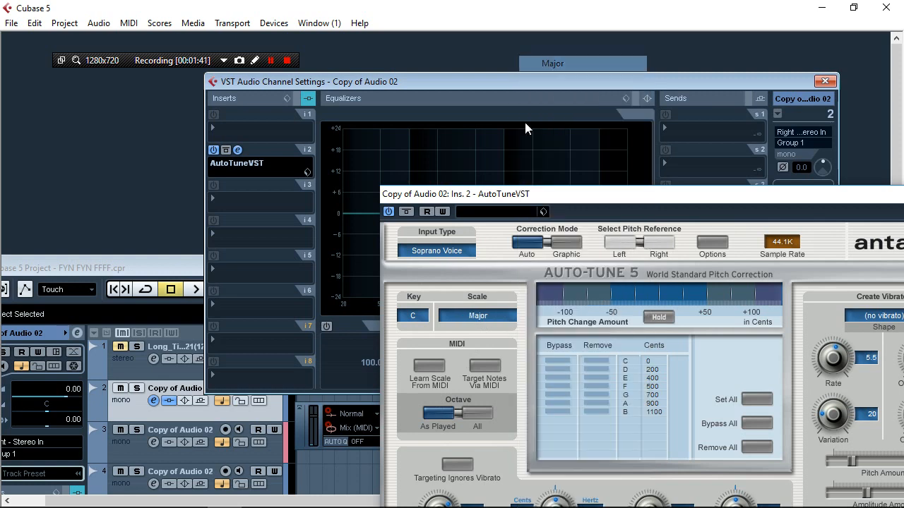
click(412, 315)
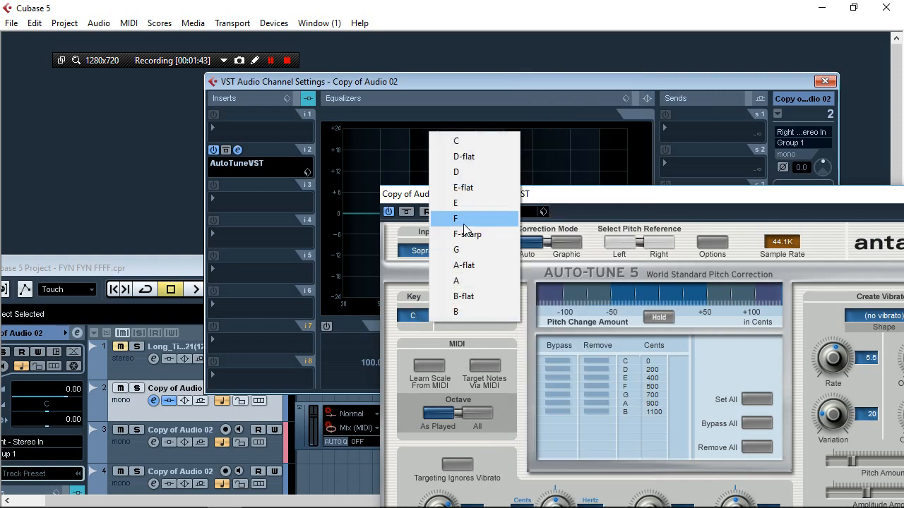
click(455, 203)
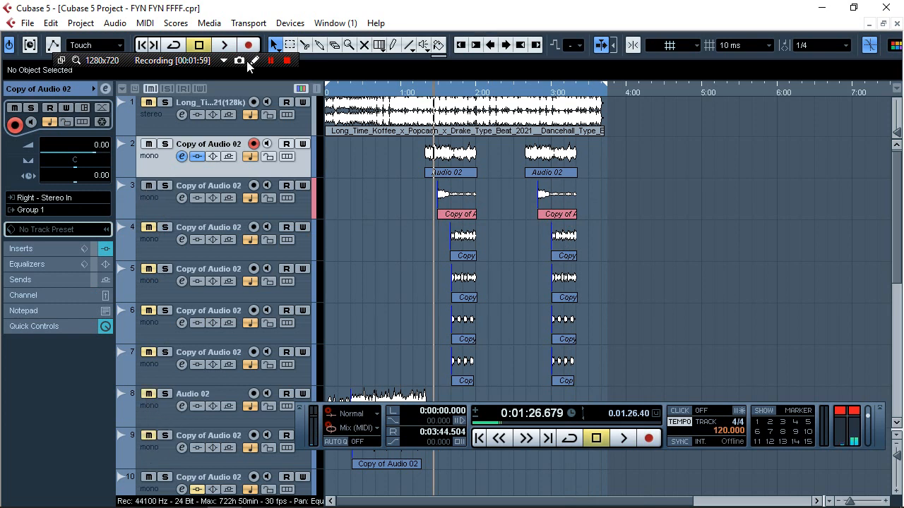
- Reopen Group 1's channel settings for another insert effect
click(224, 44)
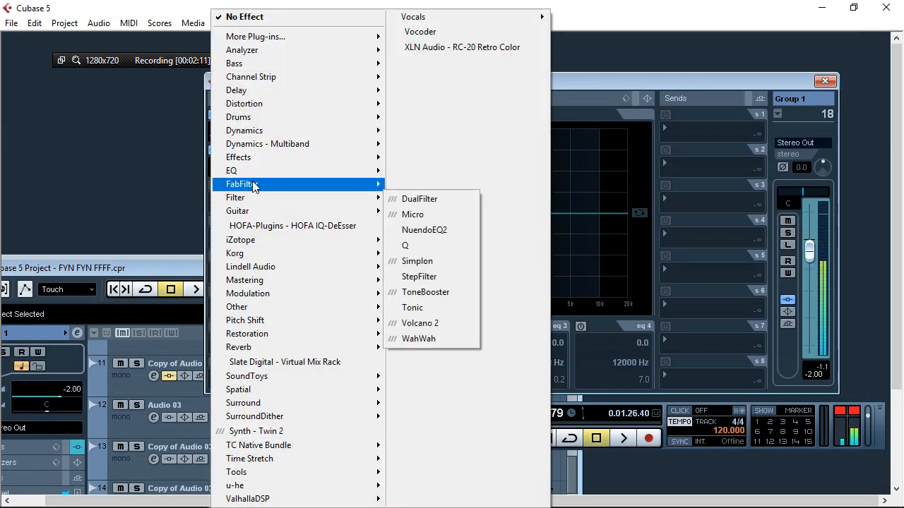
mouse_move(242, 130)
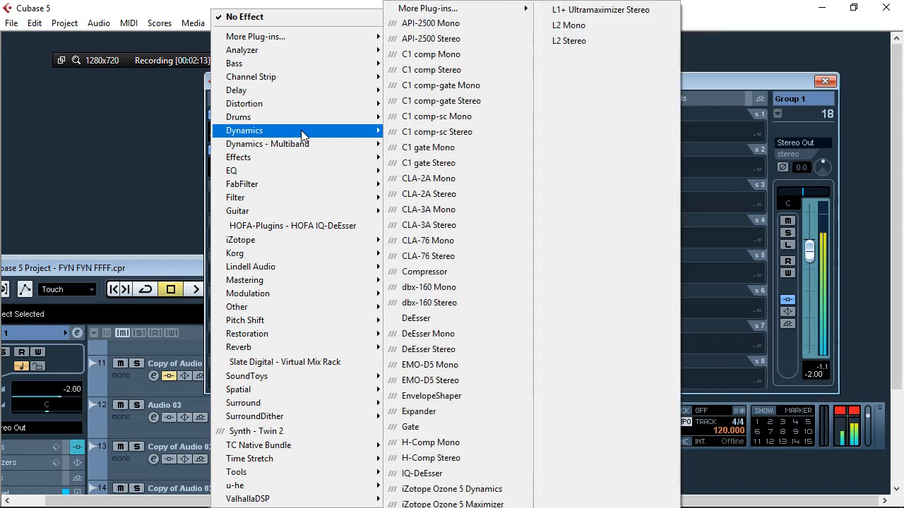
- Add CLA-76 to Group 1's third insert and adjust its attack and release
click(428, 257)
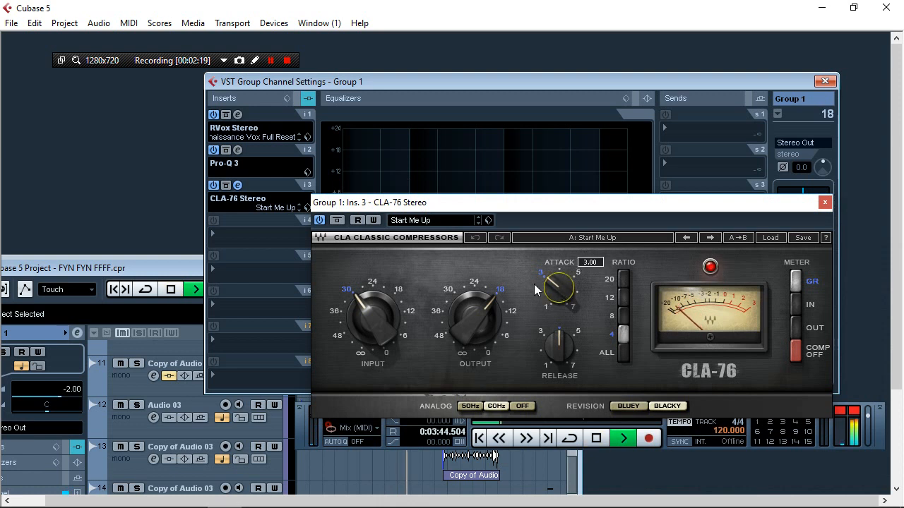
drag(558, 290, 562, 282)
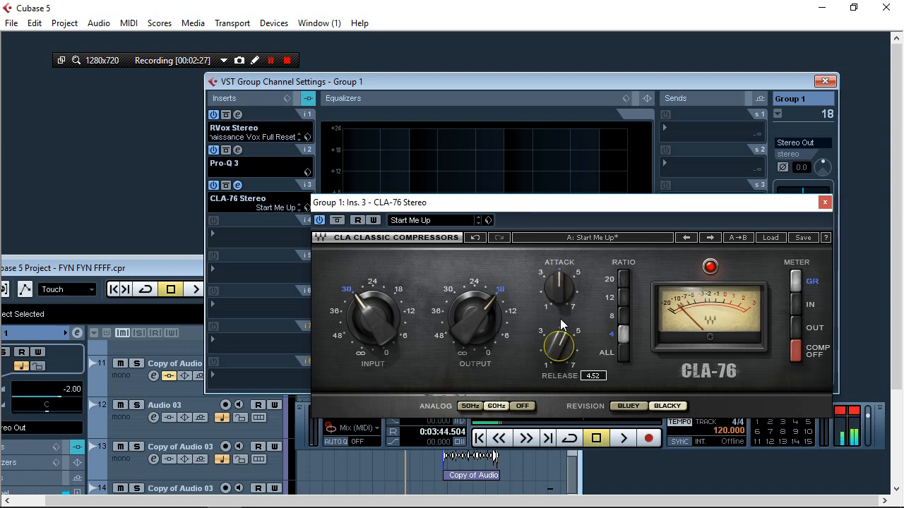
click(623, 438)
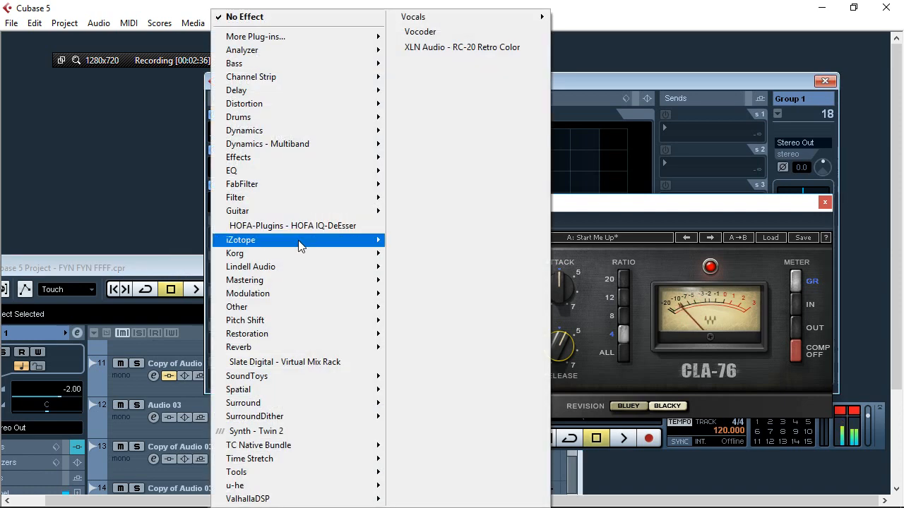
mouse_move(267, 198)
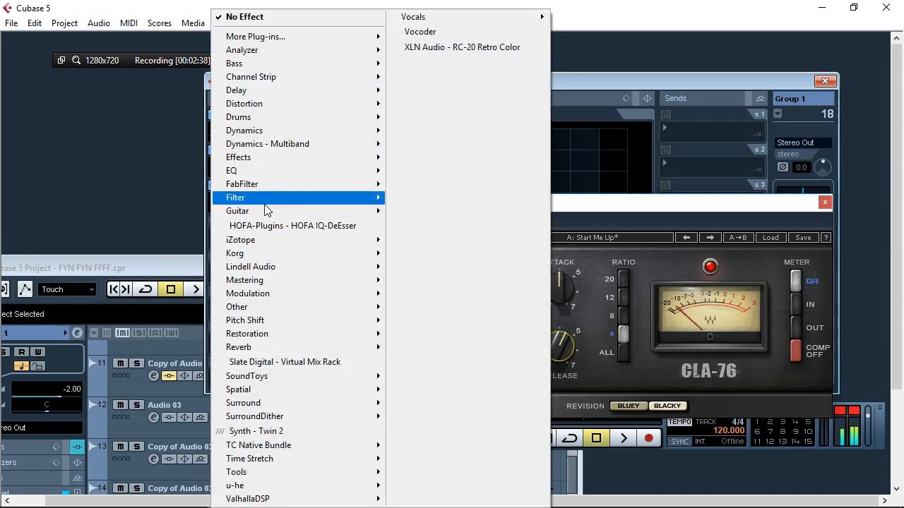
mouse_move(258, 117)
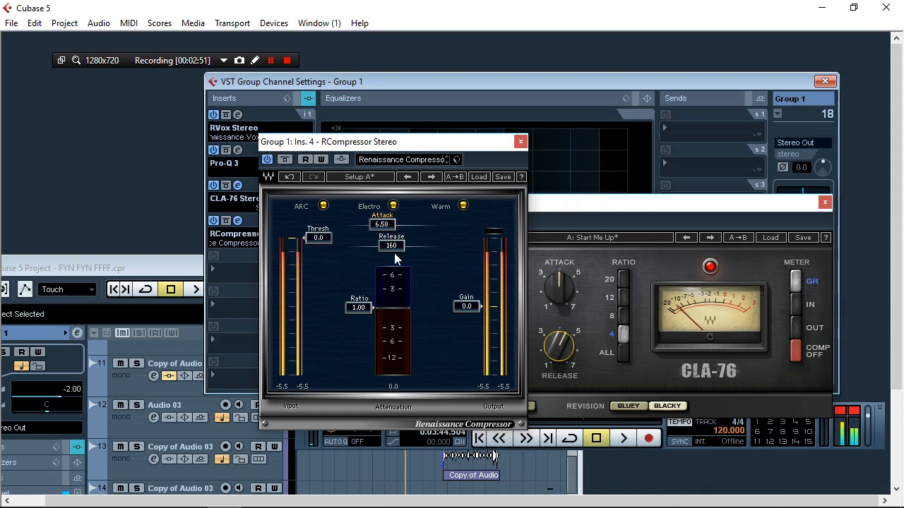
- Shorten the Renaissance Compressor release from 160 to 44.7
drag(392, 254, 393, 272)
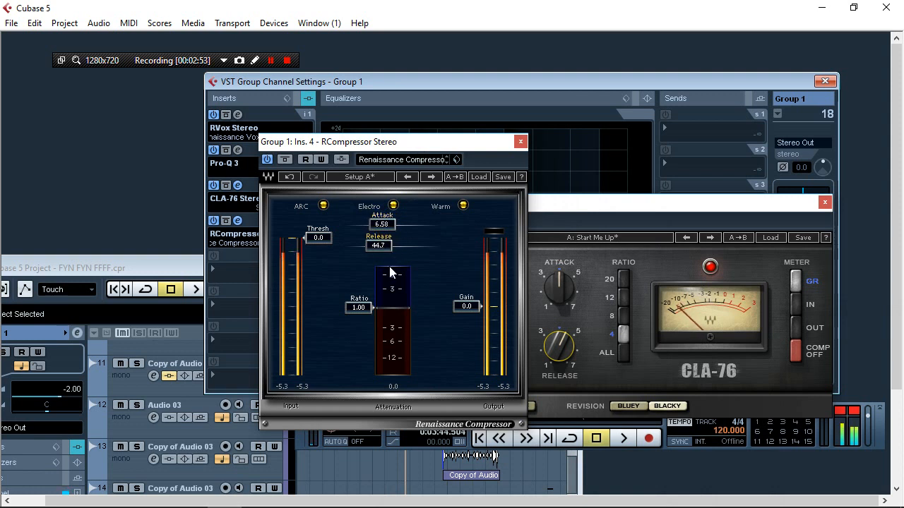
mouse_move(162, 267)
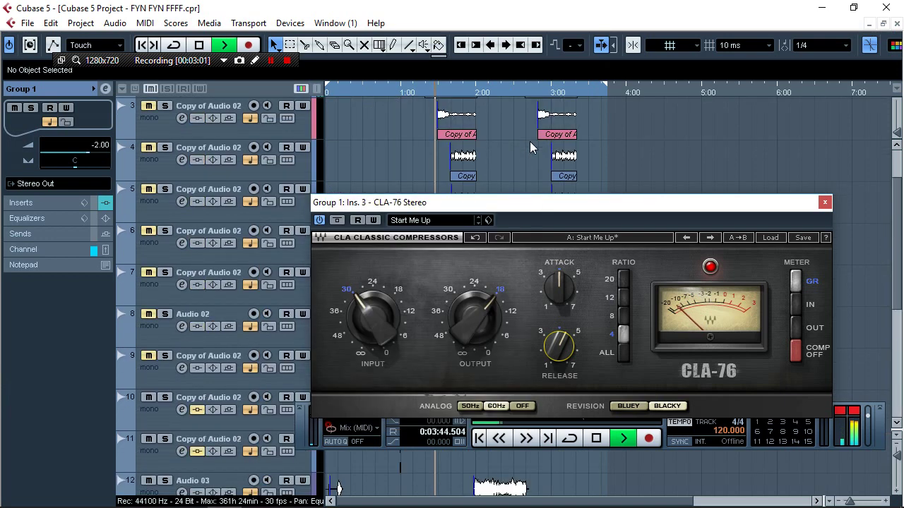
- Close the CLA-76 window, leaving Group 1's four inserts showing
scroll(down, 3)
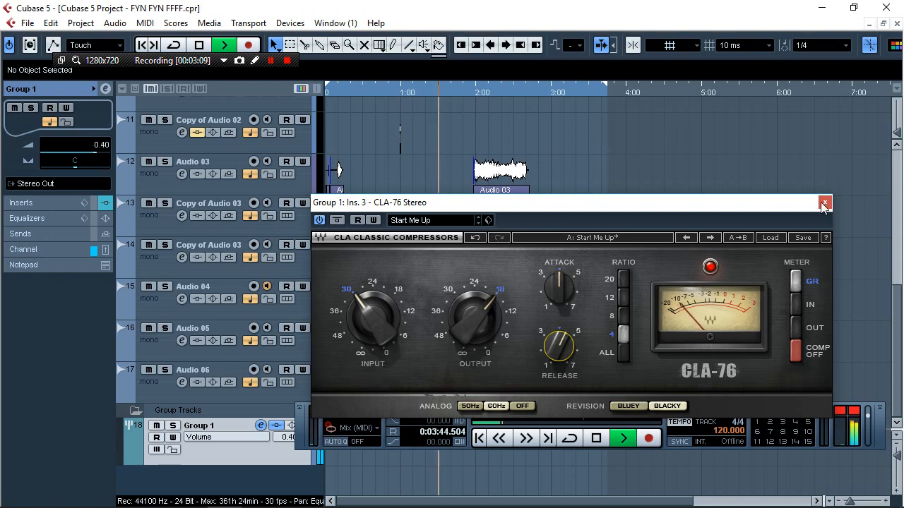
click(825, 204)
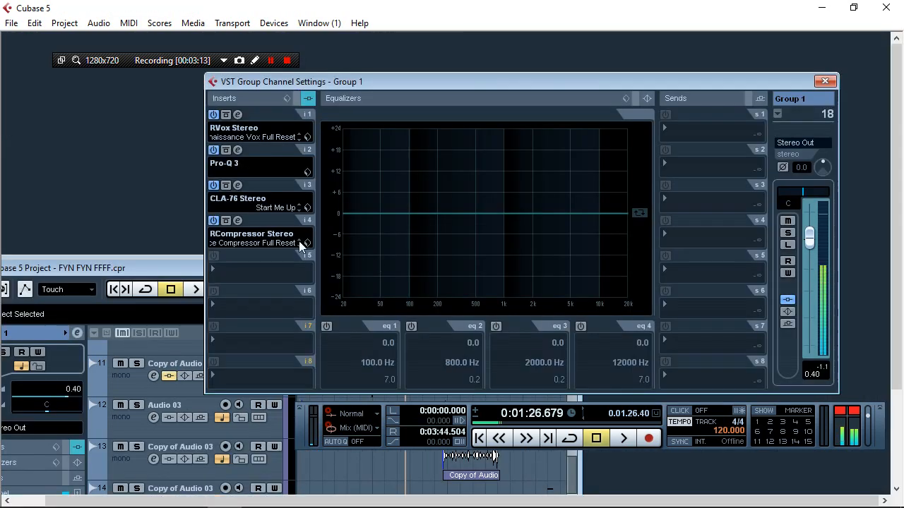
mouse_move(240, 271)
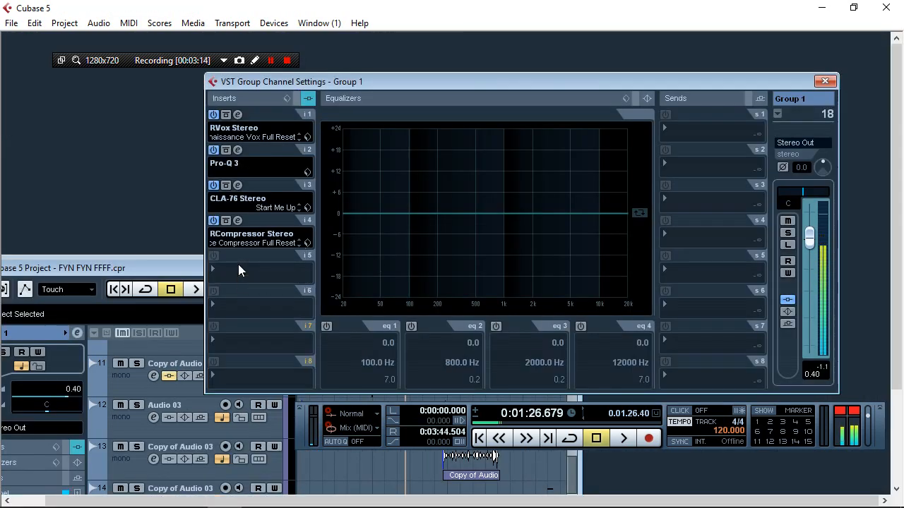
- Add RVerb Stereo as Group 1's fifth insert, then select the Copy of Audio 02 track
click(257, 271)
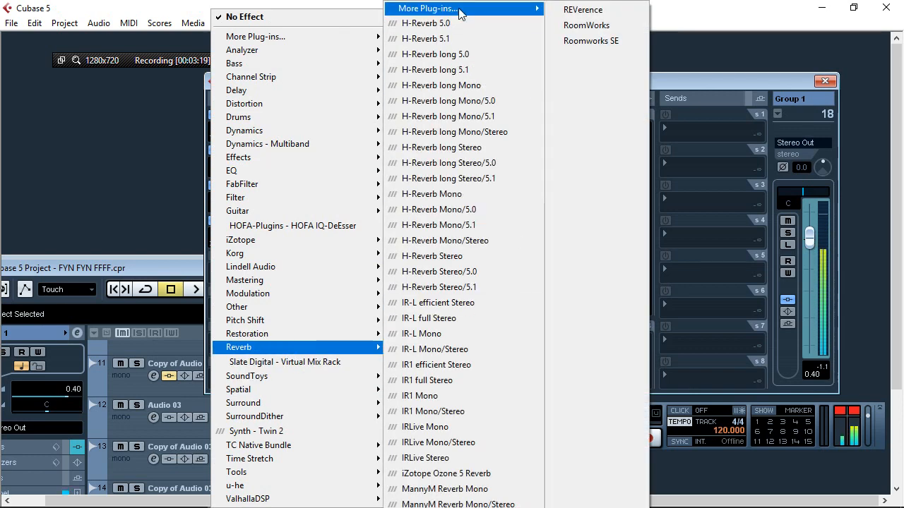
mouse_move(463, 8)
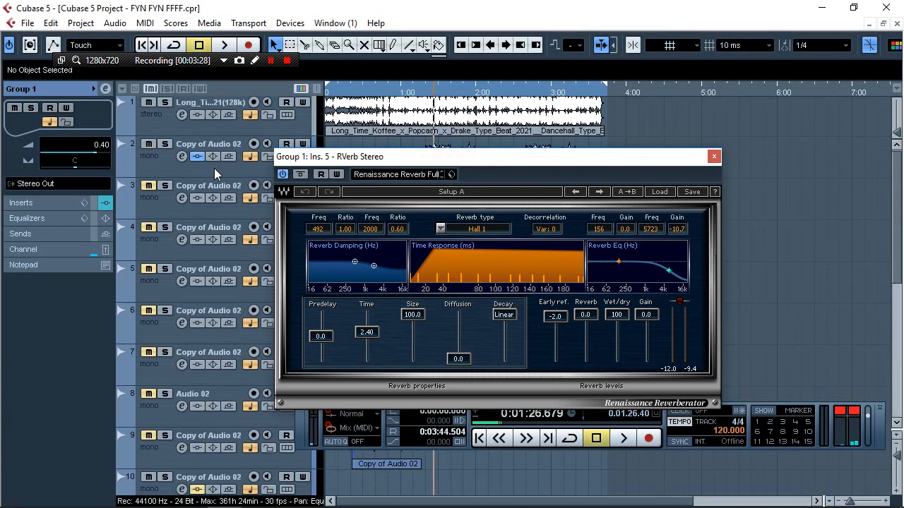
mouse_move(154, 155)
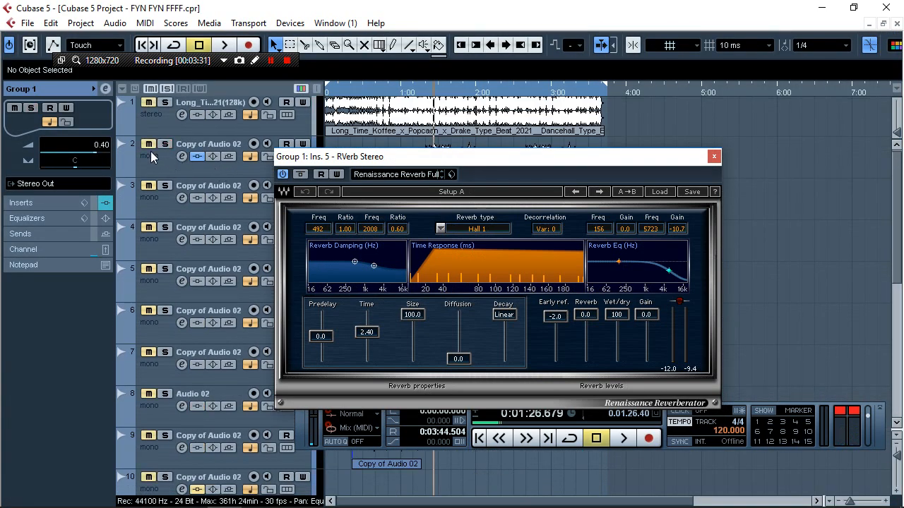
click(209, 144)
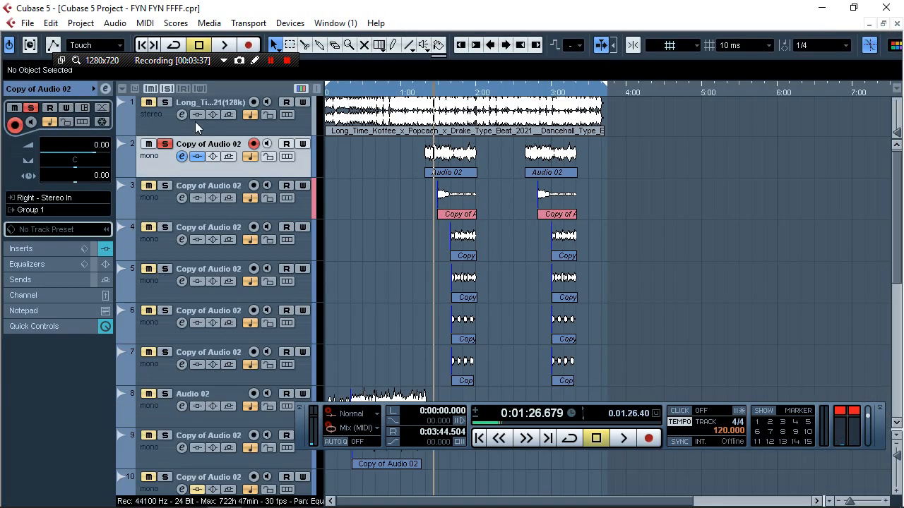
- Confirm Audio 04 routes to the group, then reopen Group 1's channel settings with its Renaissance Reverb
scroll(down, 3)
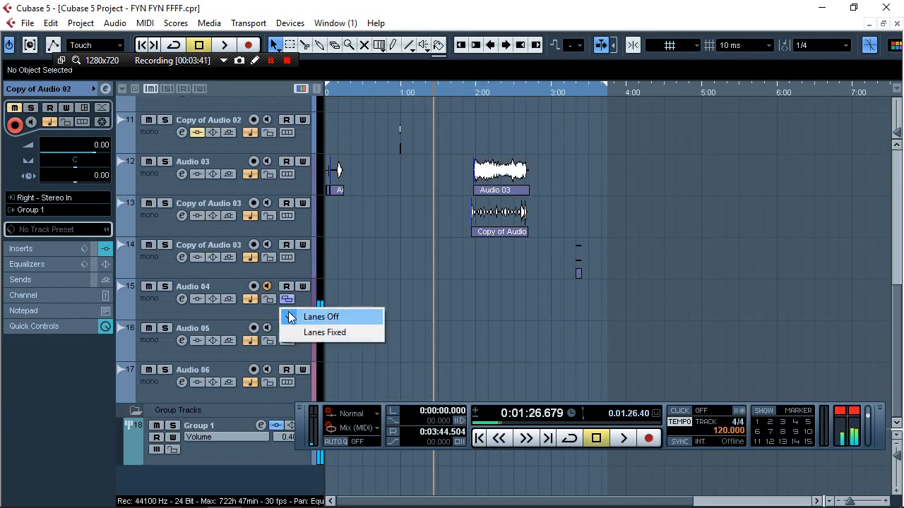
click(321, 316)
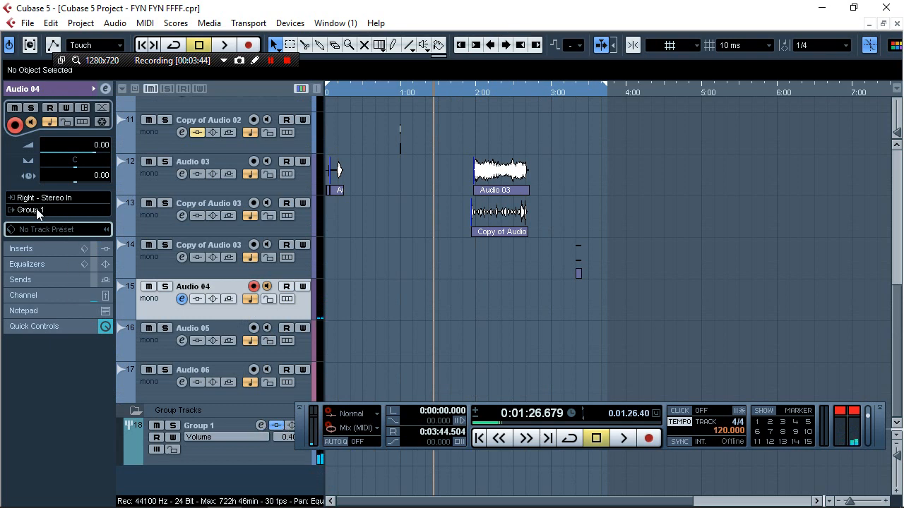
click(29, 209)
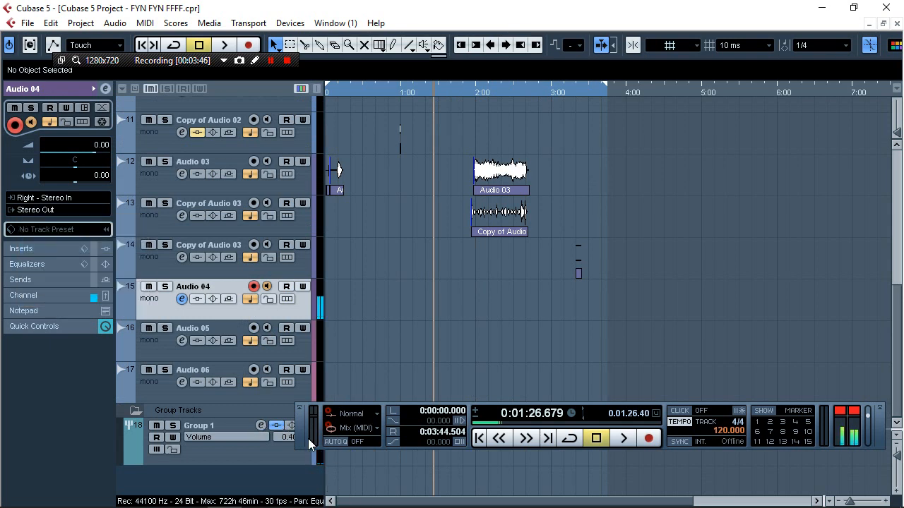
click(199, 426)
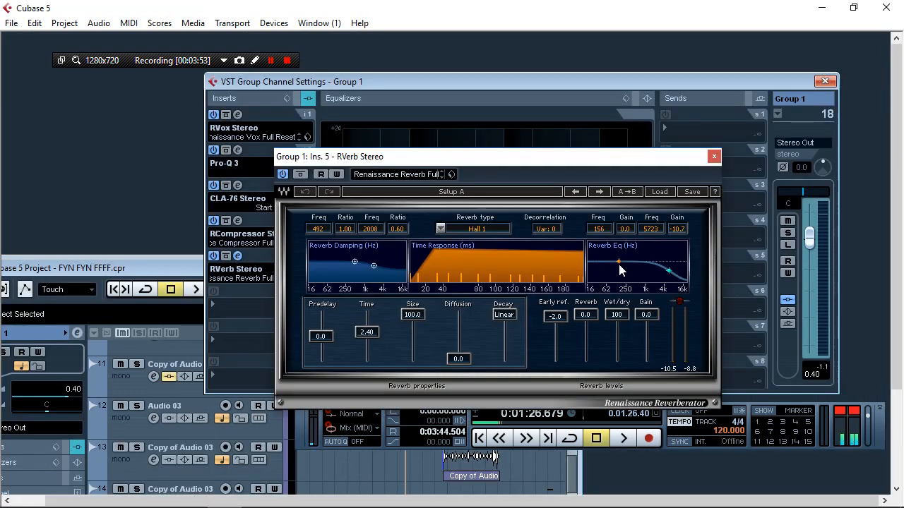
- Retune the Renaissance Reverb's EQ curve and adjust its reverb time on Group 1
drag(617, 262, 628, 271)
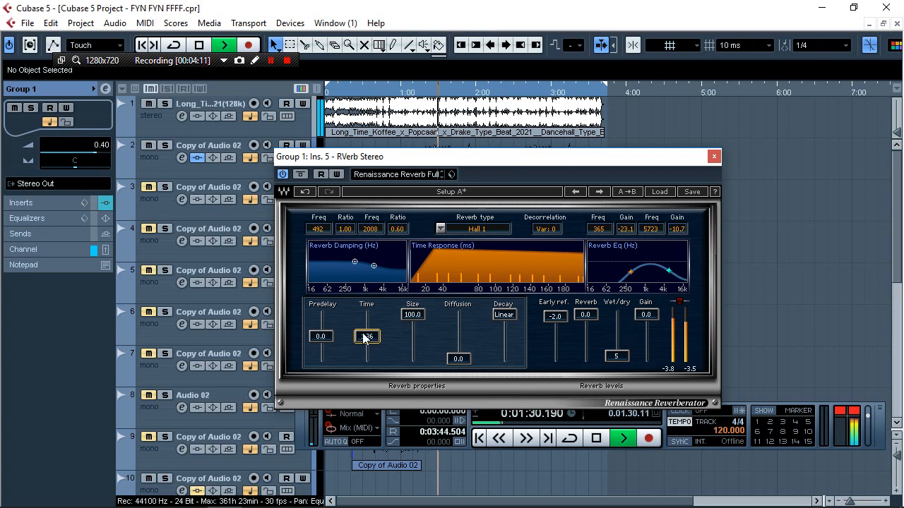
click(712, 155)
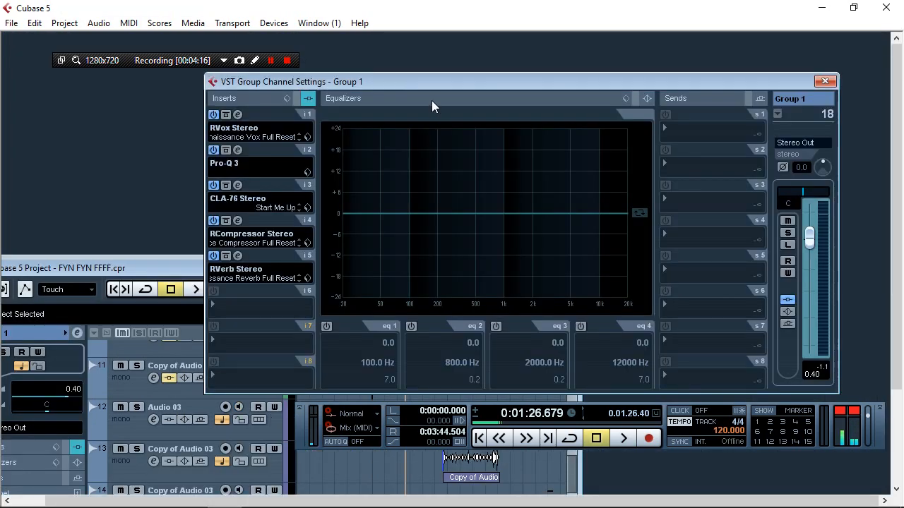
mouse_move(238, 232)
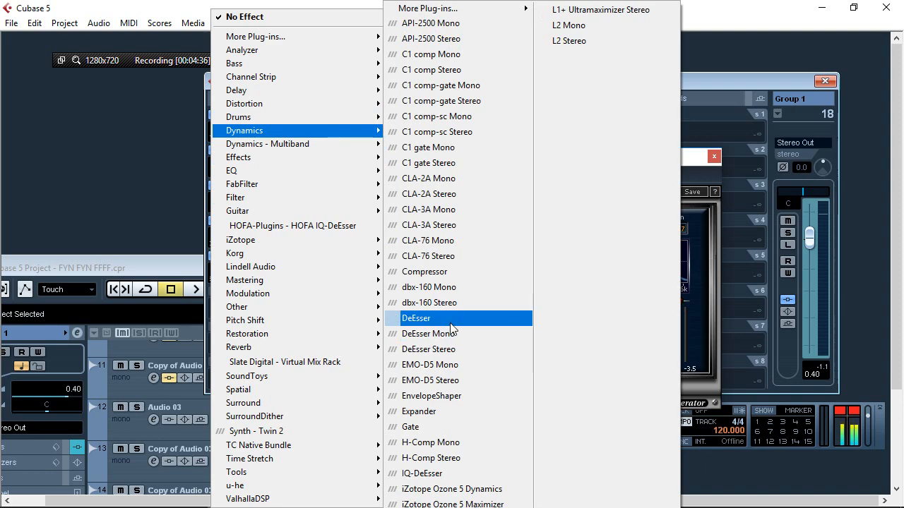
mouse_move(458, 349)
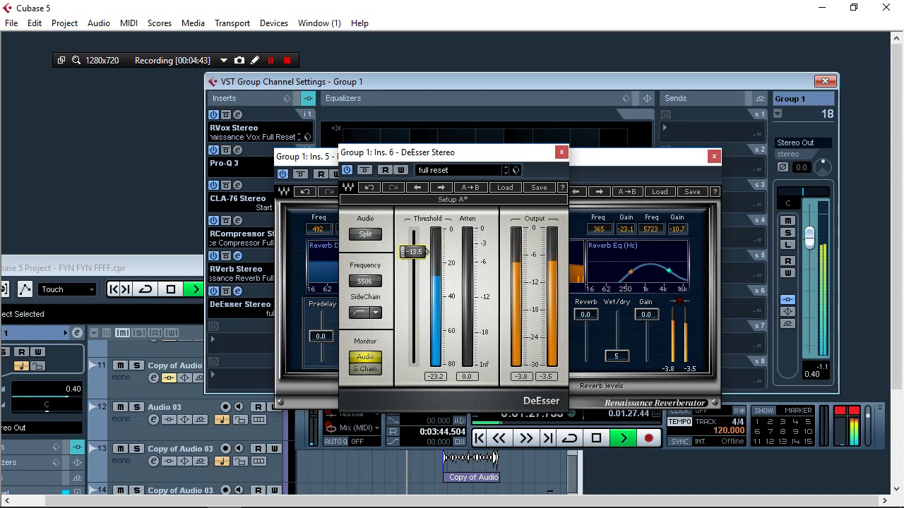
- Lower the DeEsser threshold on Group 1's sixth insert
drag(412, 251, 412, 264)
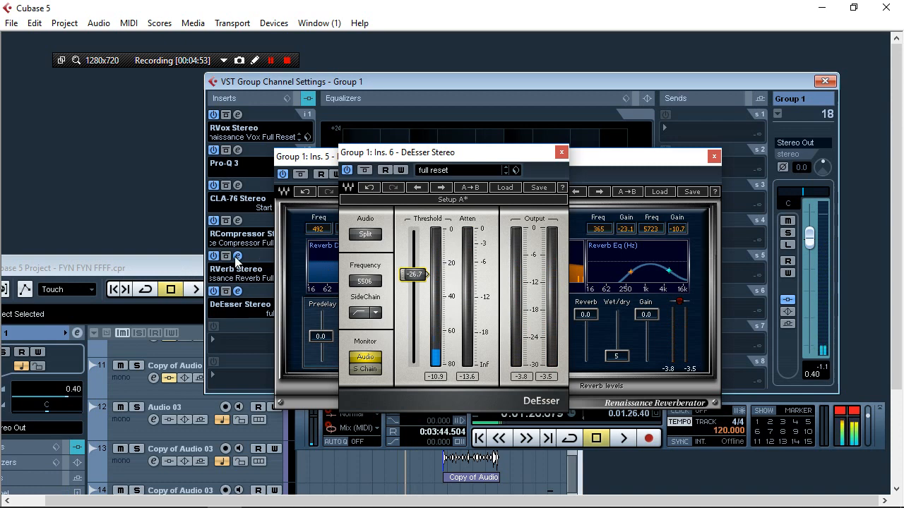
mouse_move(237, 209)
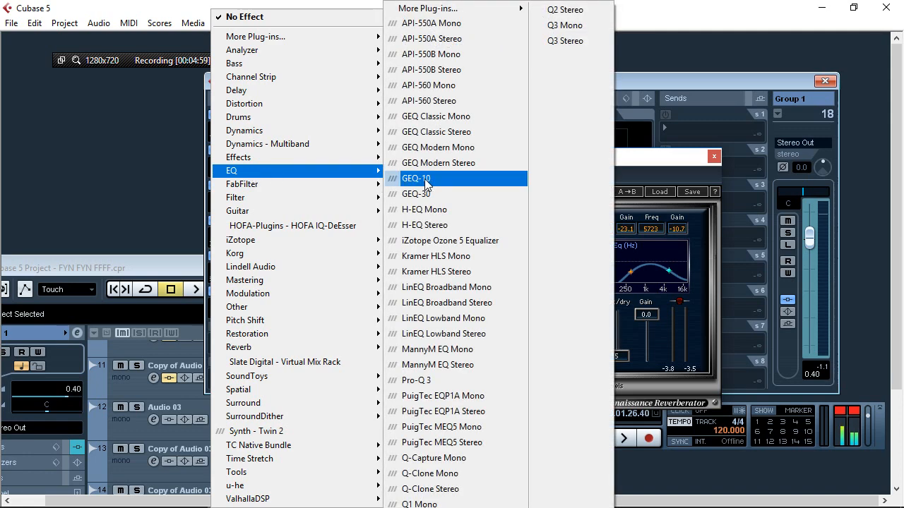
- Add Pro-Q 3 to Group 1's inserts with a high boost of about 6 dB near 12.8 kHz
click(415, 178)
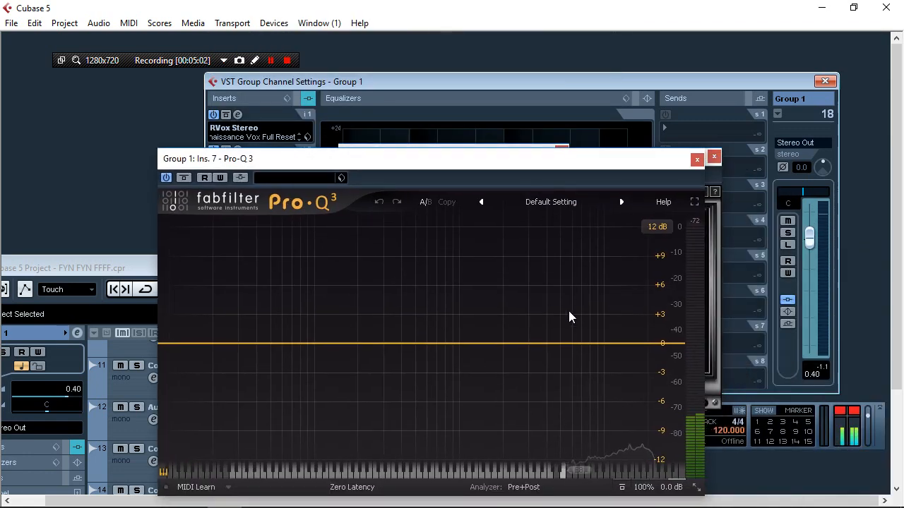
double_click(582, 323)
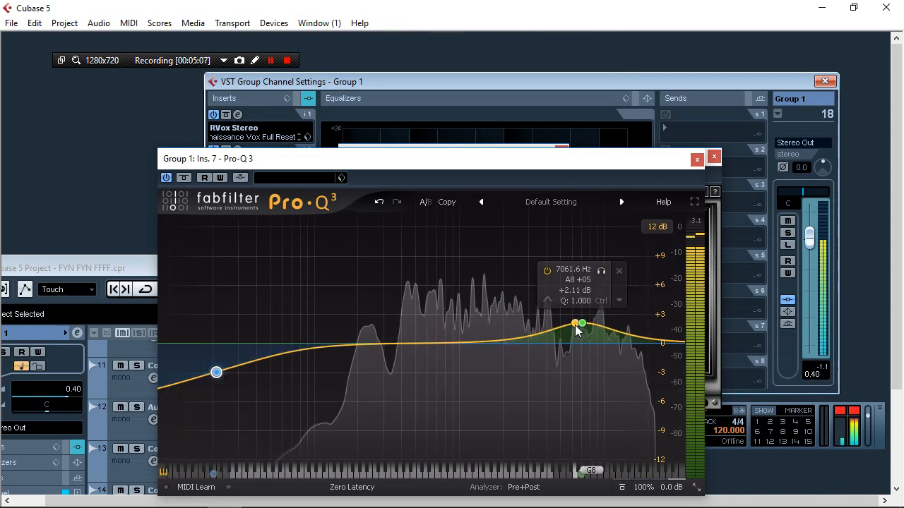
drag(579, 323, 595, 283)
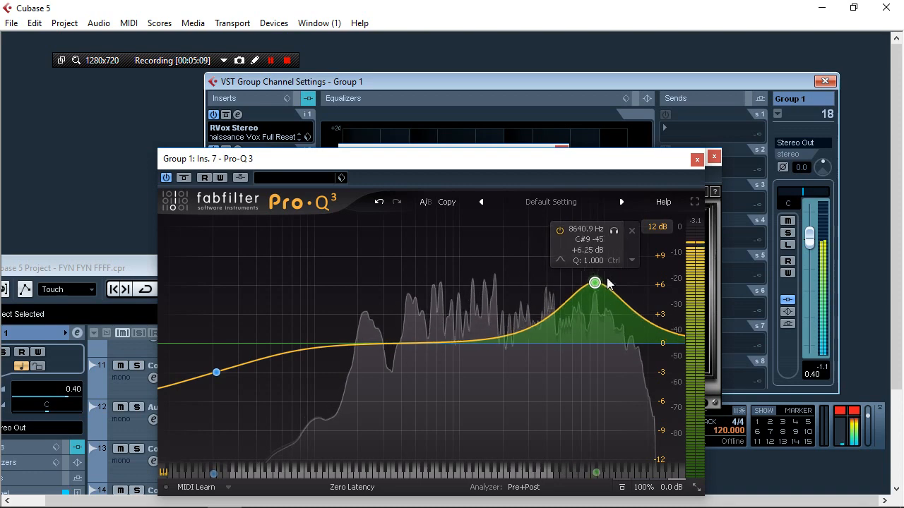
drag(596, 283, 619, 311)
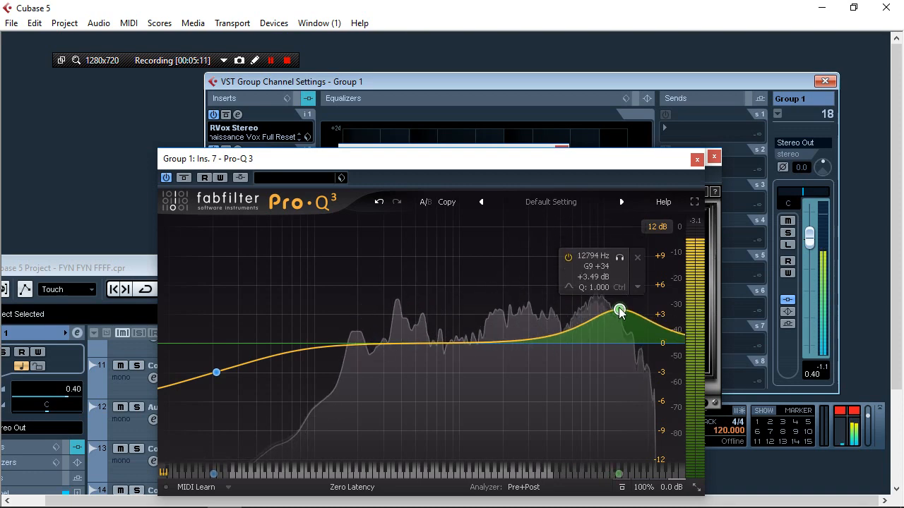
drag(619, 311, 614, 310)
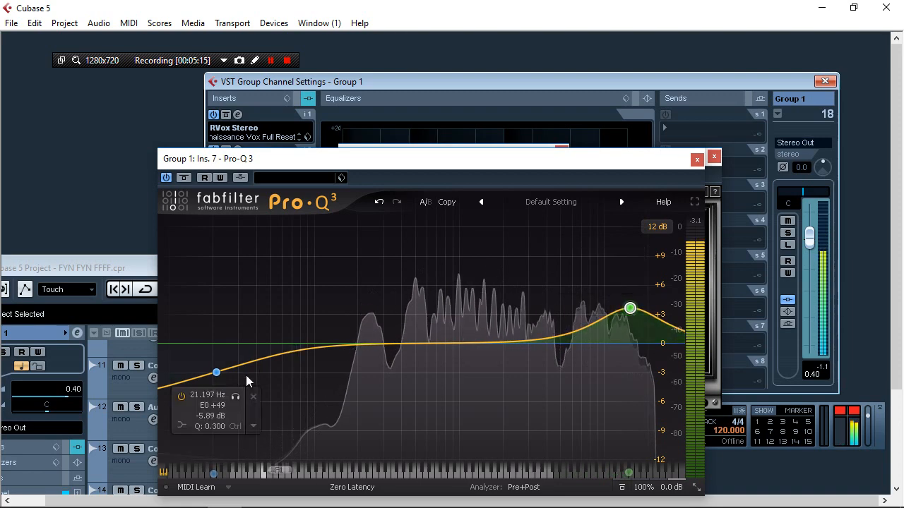
- Cut the low end around 46 Hz at about -12 dB and close the EQ window
drag(216, 373, 266, 402)
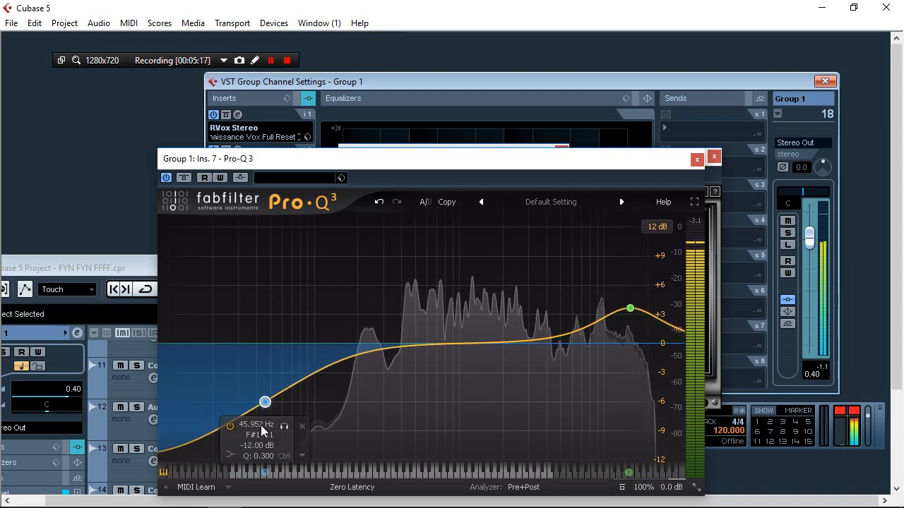
drag(266, 403, 268, 390)
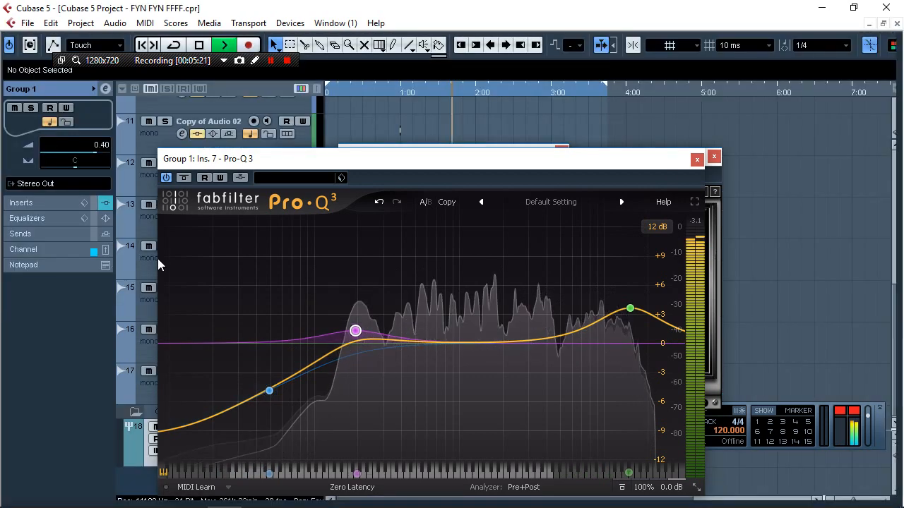
click(698, 158)
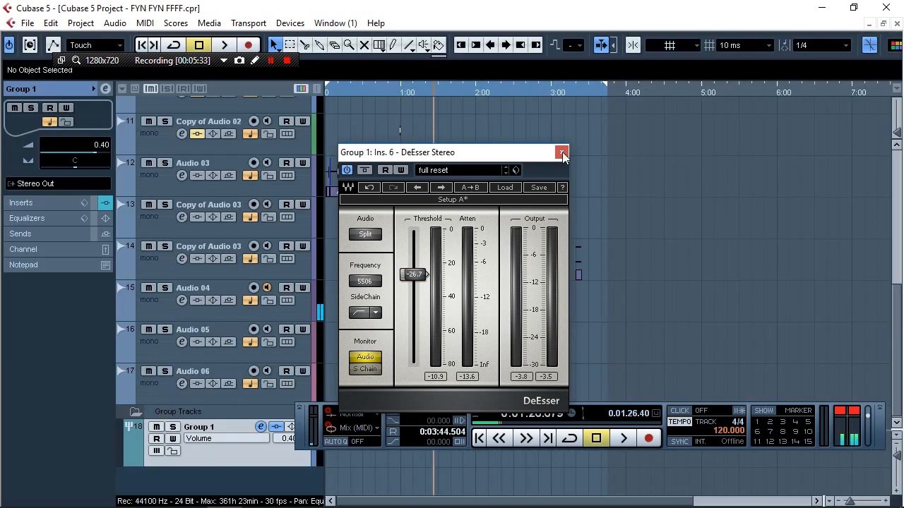
- Close the DeEsser window to reach Copy of Audio 02's insert slots
click(562, 153)
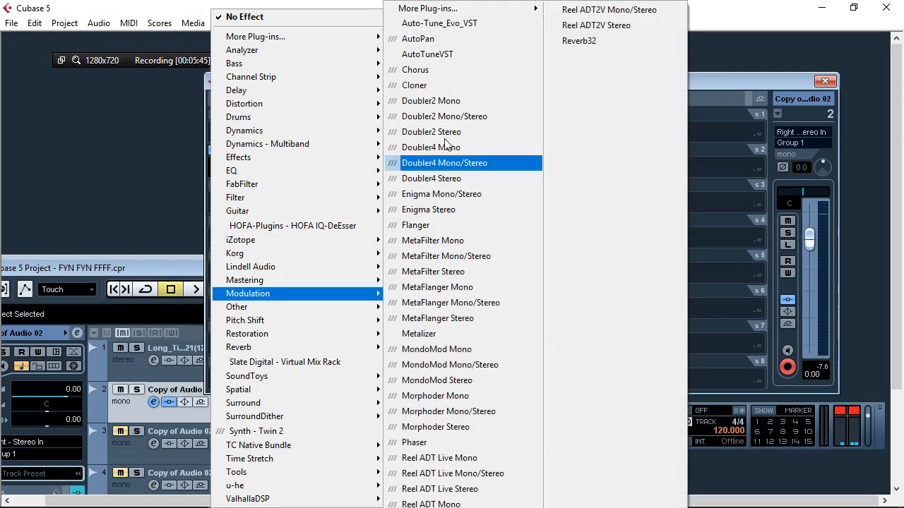
- Insert Chorus on Copy of Audio 02's third slot and browse delay plug-ins for the next
click(415, 69)
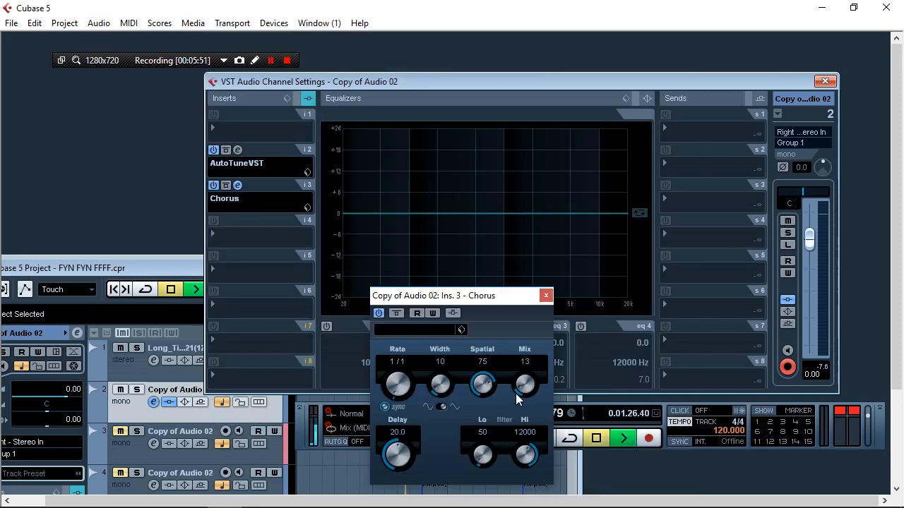
drag(398, 454, 387, 463)
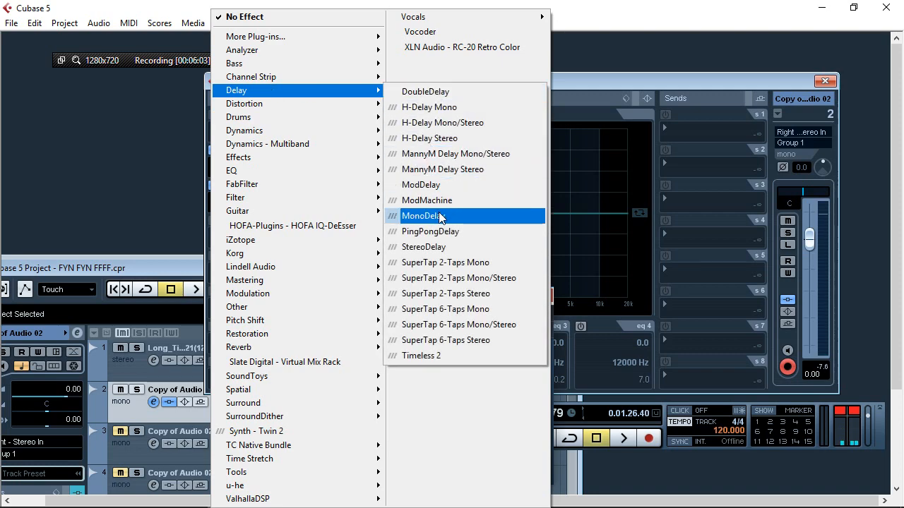
- Add MonoDelay on insert 4 loaded with the Sweet Vocal Delay preset, returning to the channel settings
click(424, 215)
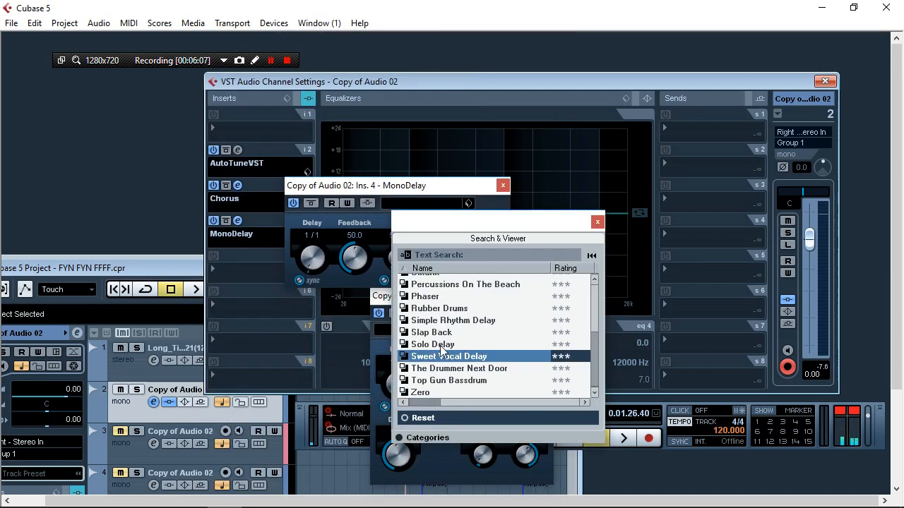
double_click(449, 356)
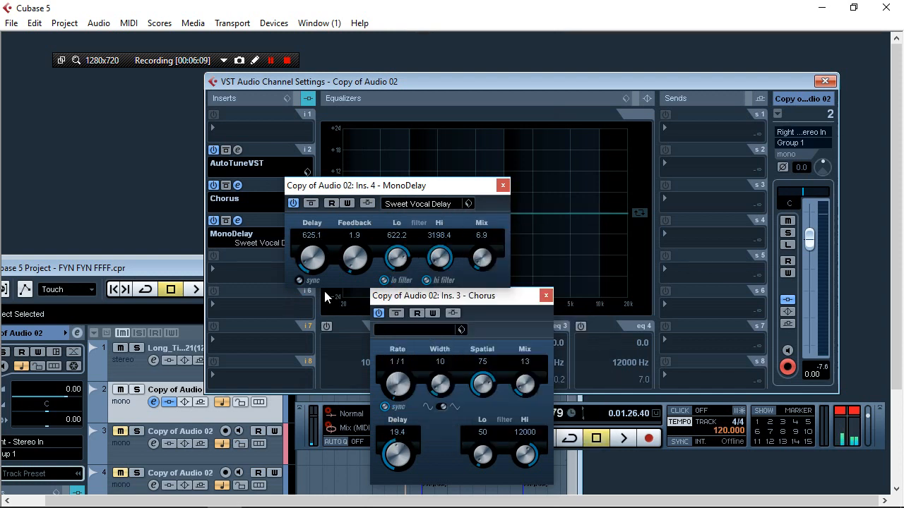
click(623, 437)
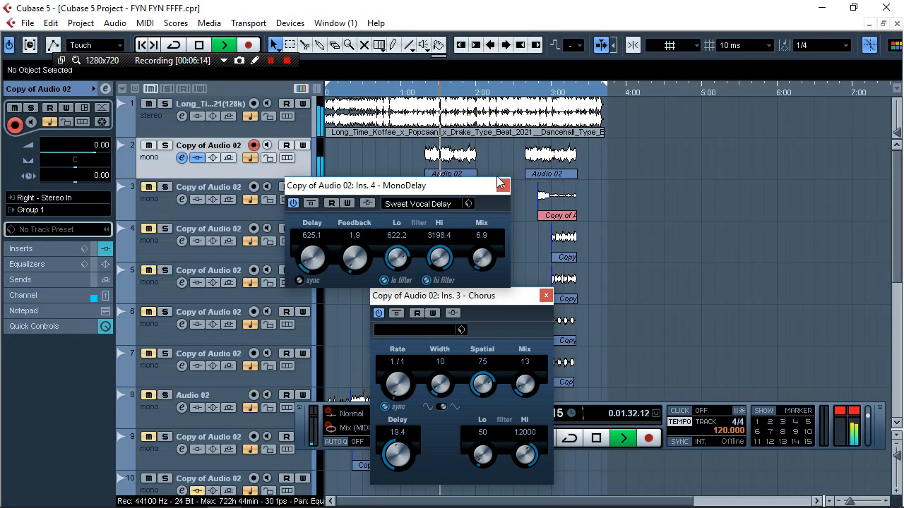
click(502, 183)
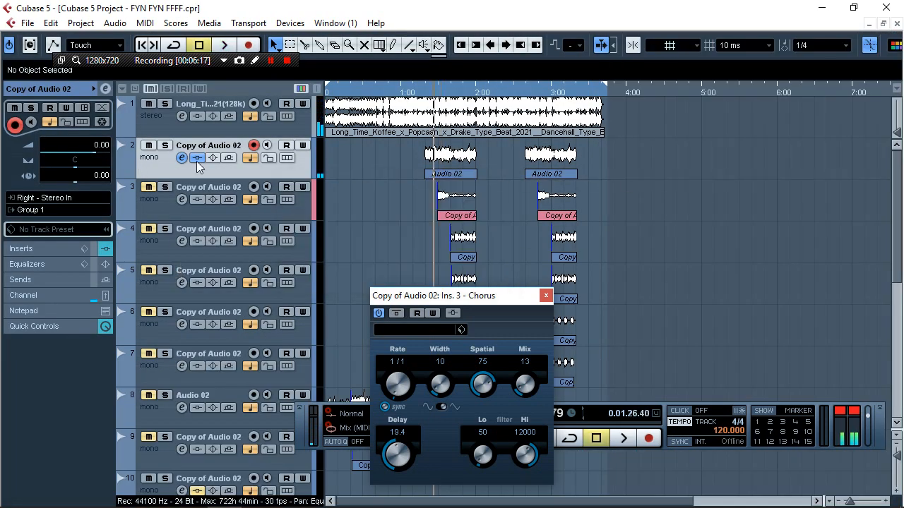
click(181, 159)
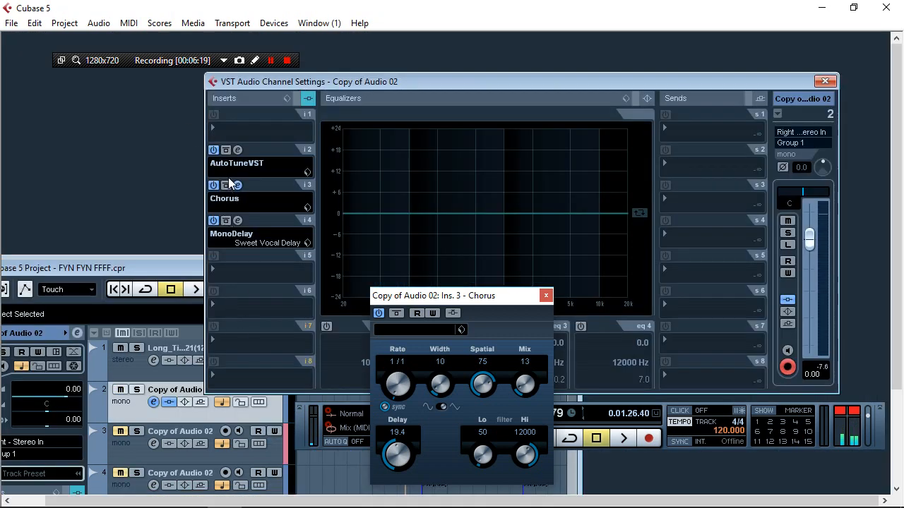
- Return to the project arrangement and close the Chorus plug-in window
click(237, 150)
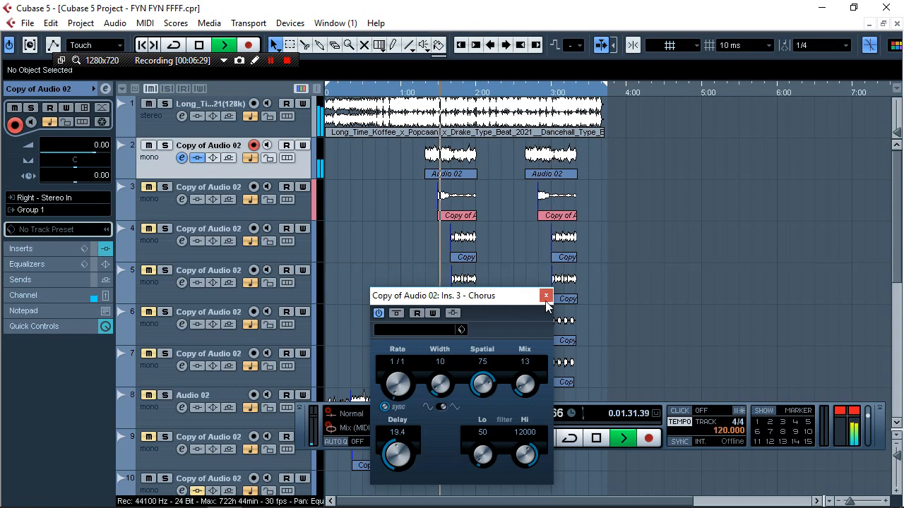
click(545, 296)
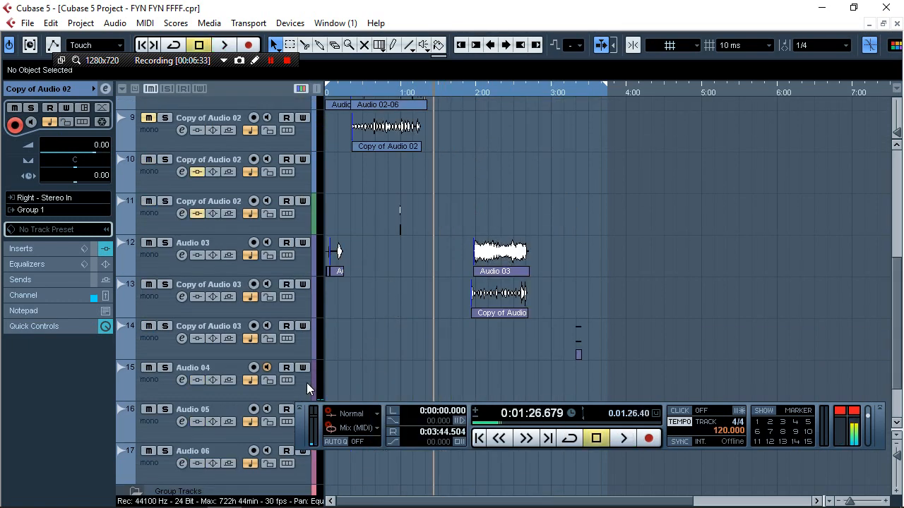
scroll(up, 3)
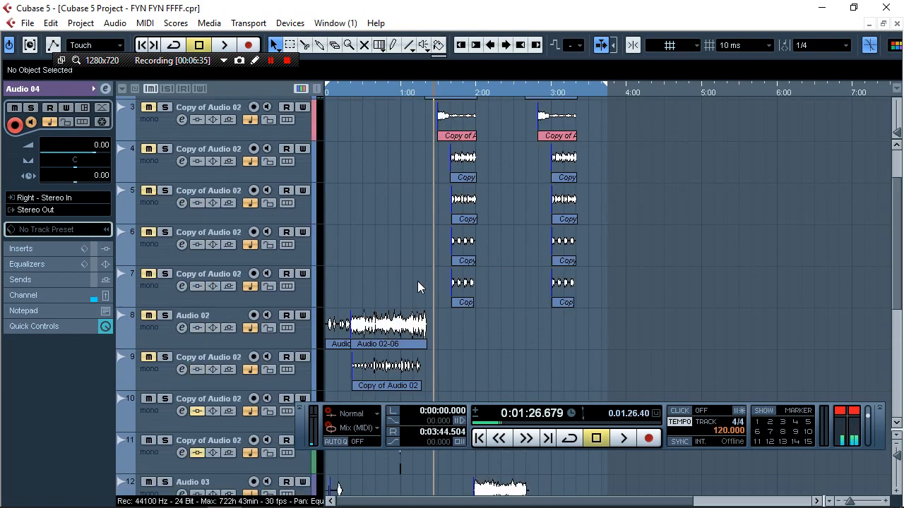
scroll(down, 3)
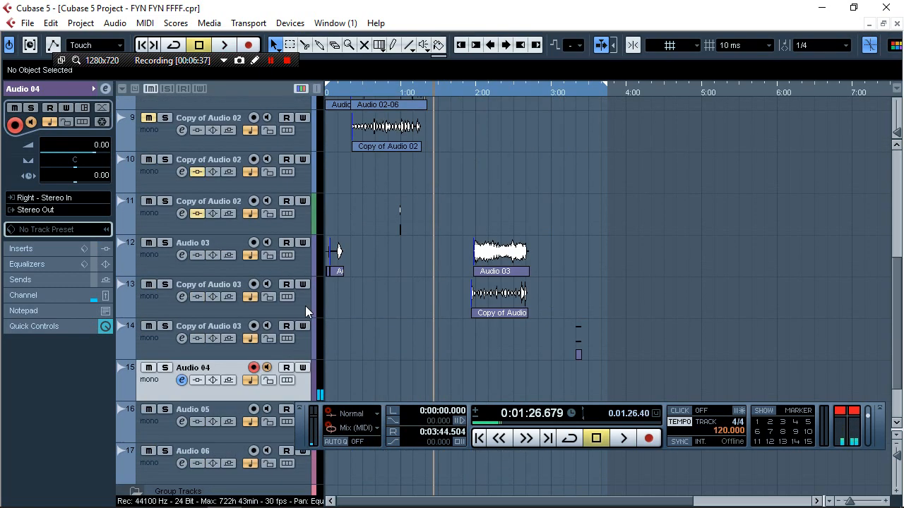
scroll(up, 3)
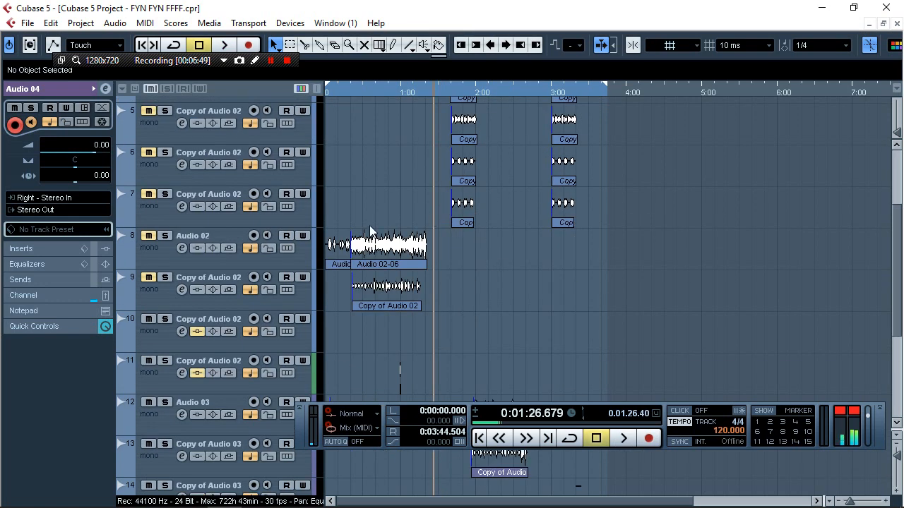
scroll(up, 3)
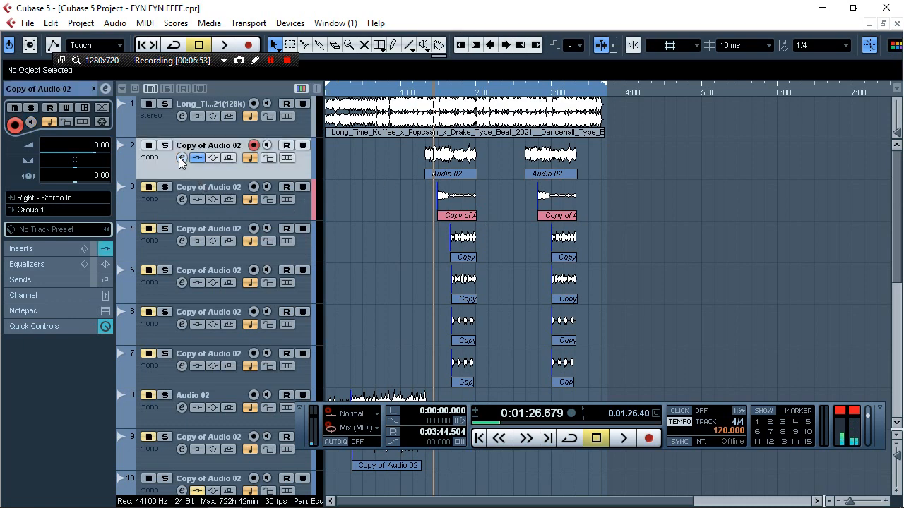
- Copy the insert effects from the Copy of Audio 02 channel carrying AutoTune, Chorus and MonoDelay
click(181, 158)
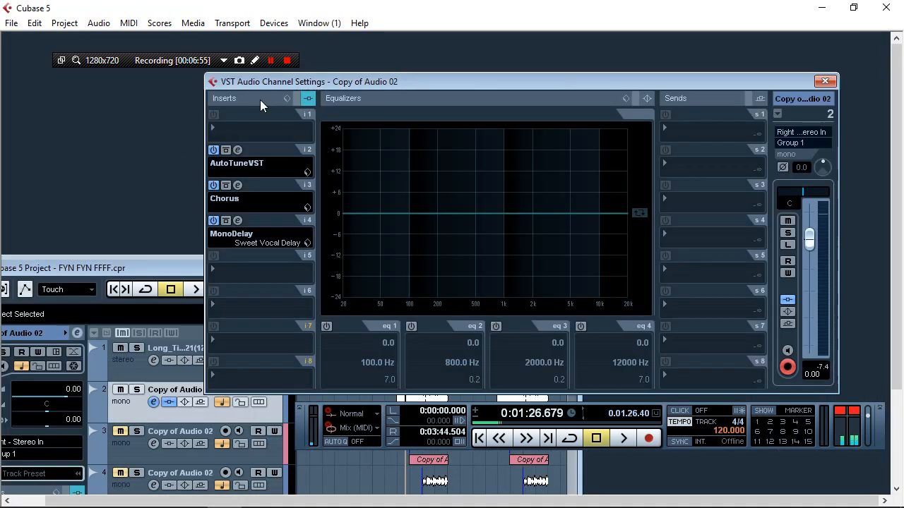
click(825, 81)
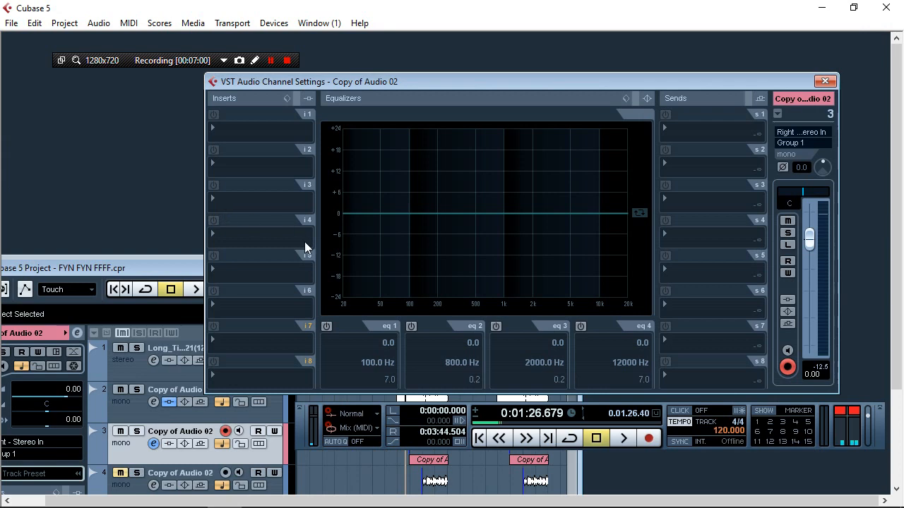
click(825, 80)
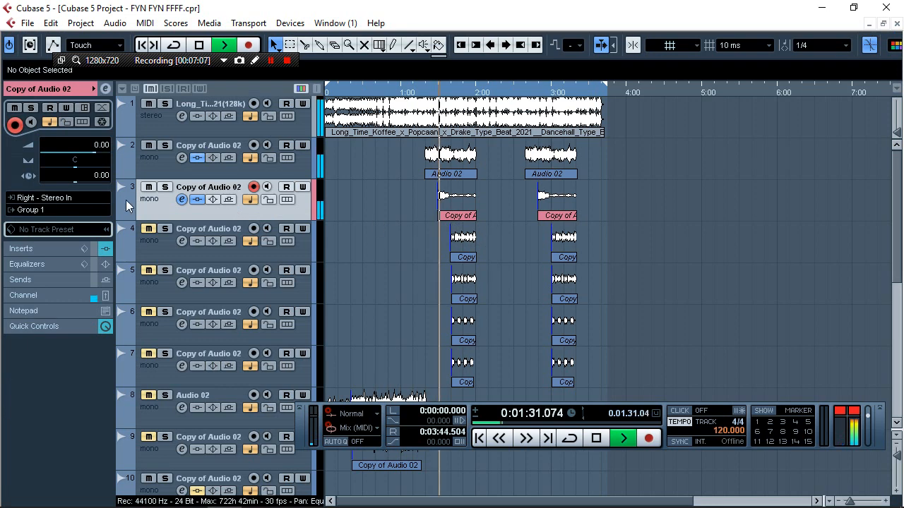
scroll(down, 3)
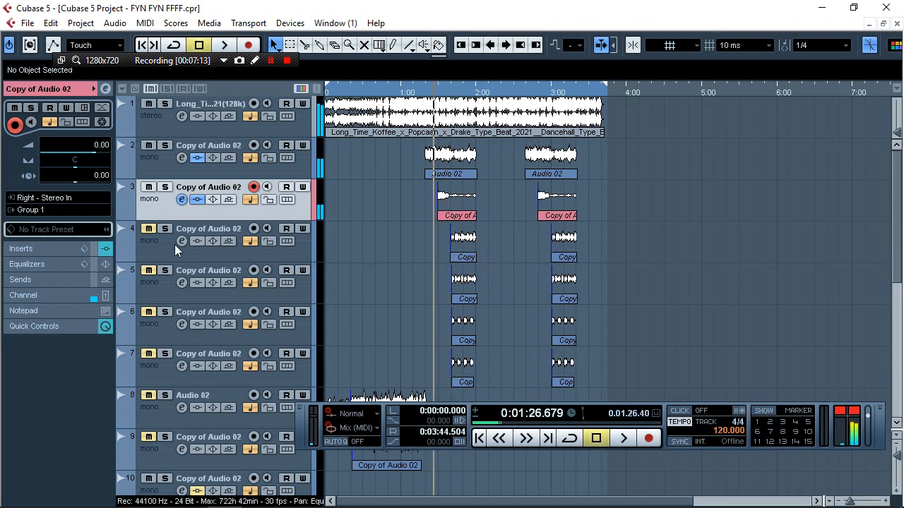
- Inspect the next two backing tracks' channel settings for their insert effects
click(180, 199)
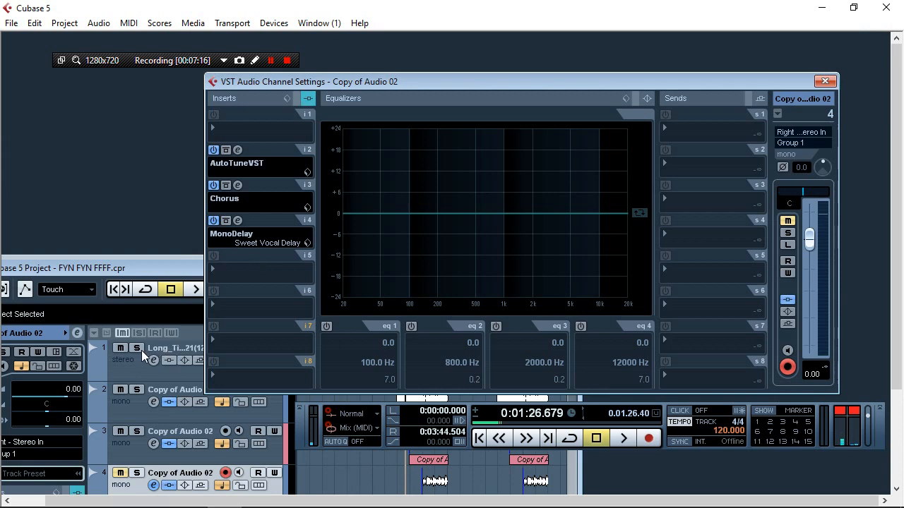
click(824, 80)
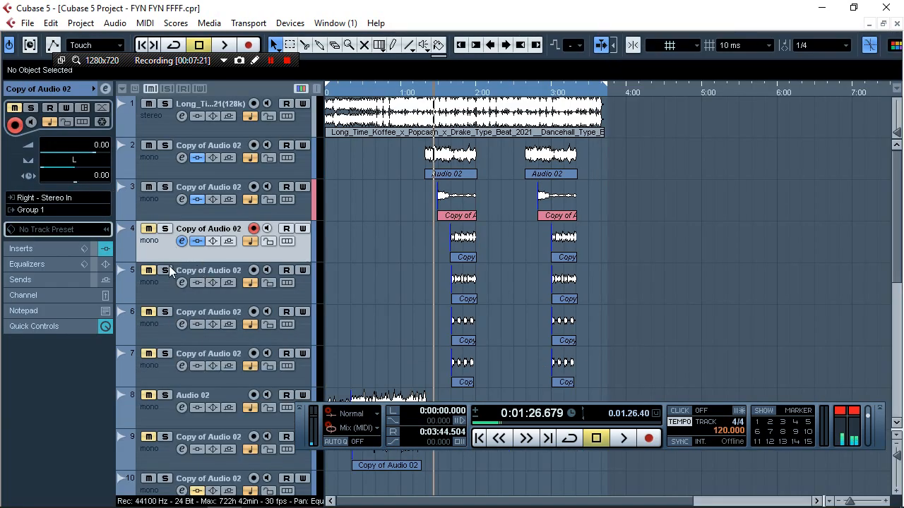
click(163, 271)
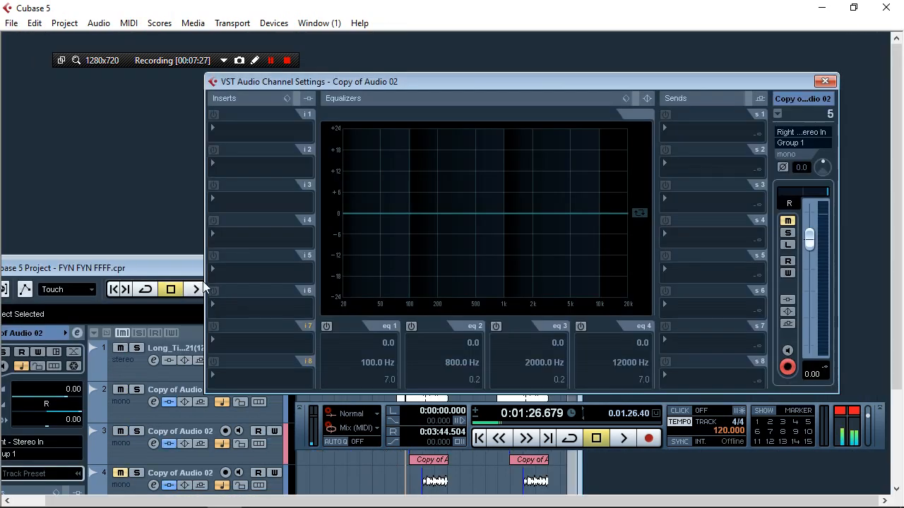
click(825, 80)
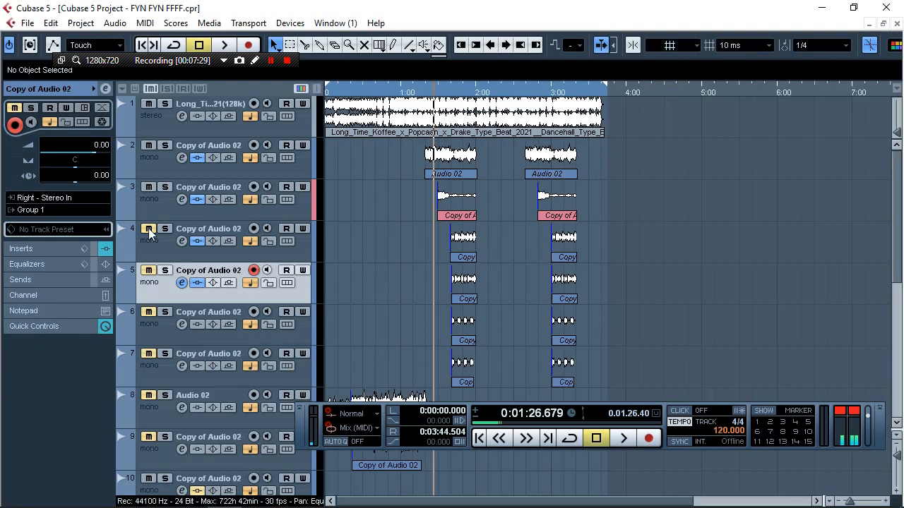
click(621, 438)
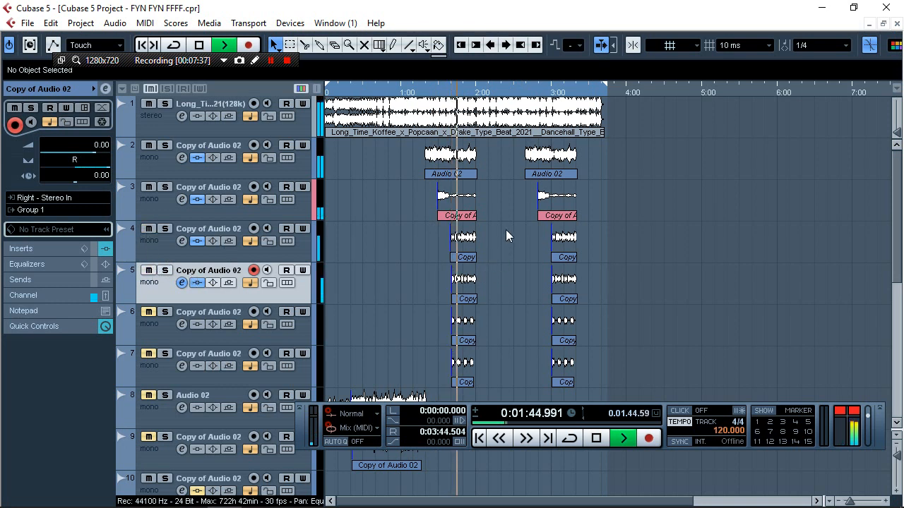
scroll(down, 3)
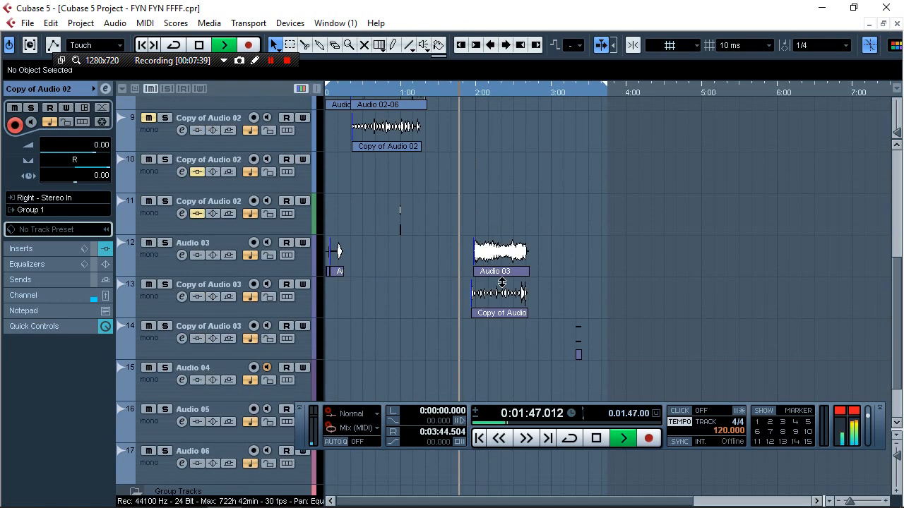
click(596, 438)
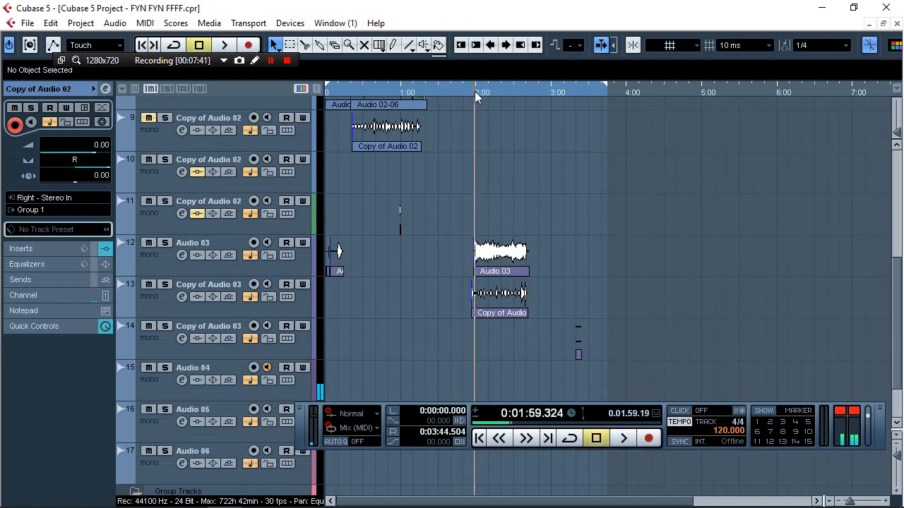
click(212, 254)
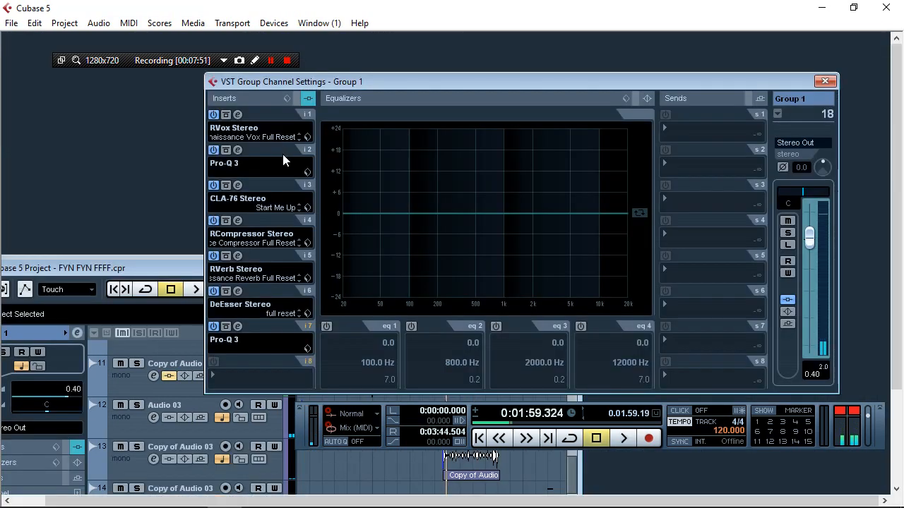
click(213, 137)
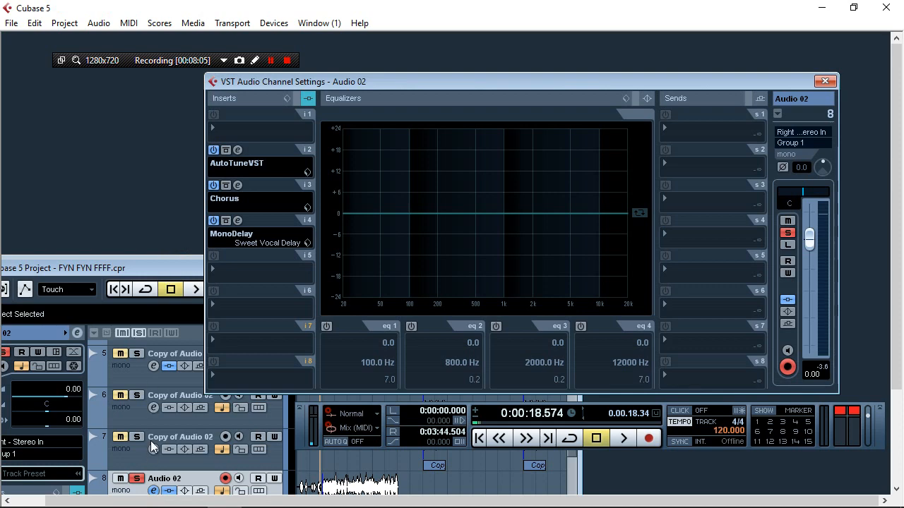
click(824, 80)
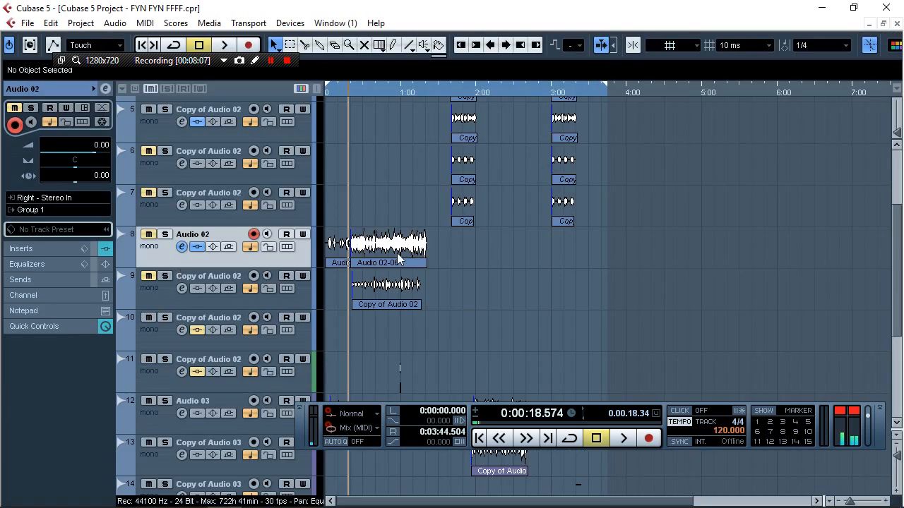
click(621, 438)
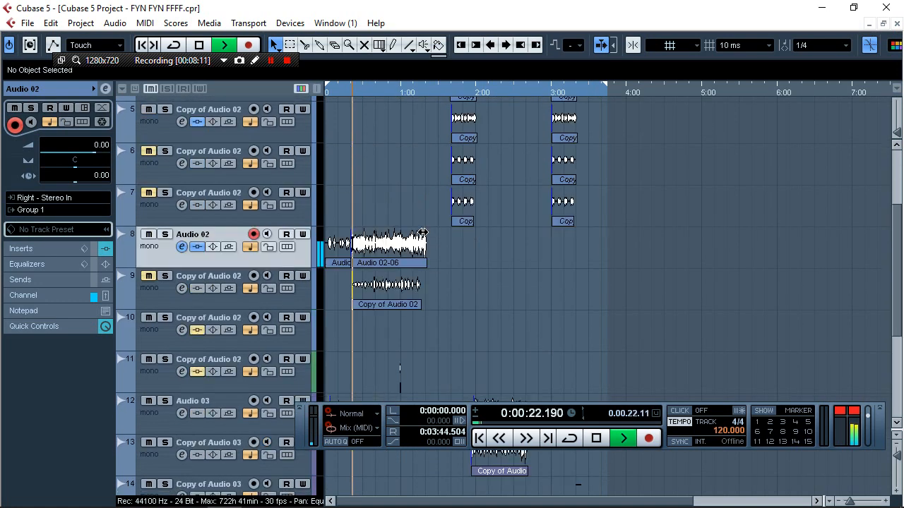
scroll(down, 3)
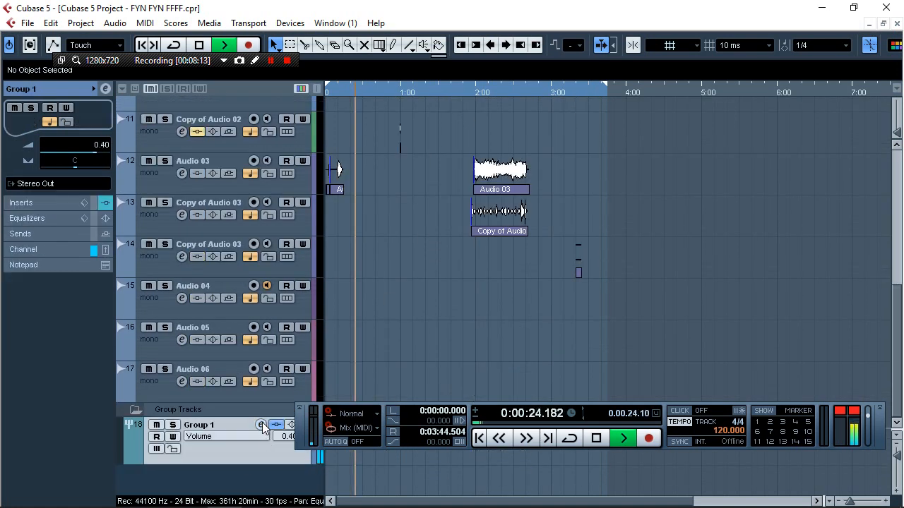
- Raise Group 1's Renaissance Reverb time through 0.53 to 0.65 and close its window
click(263, 424)
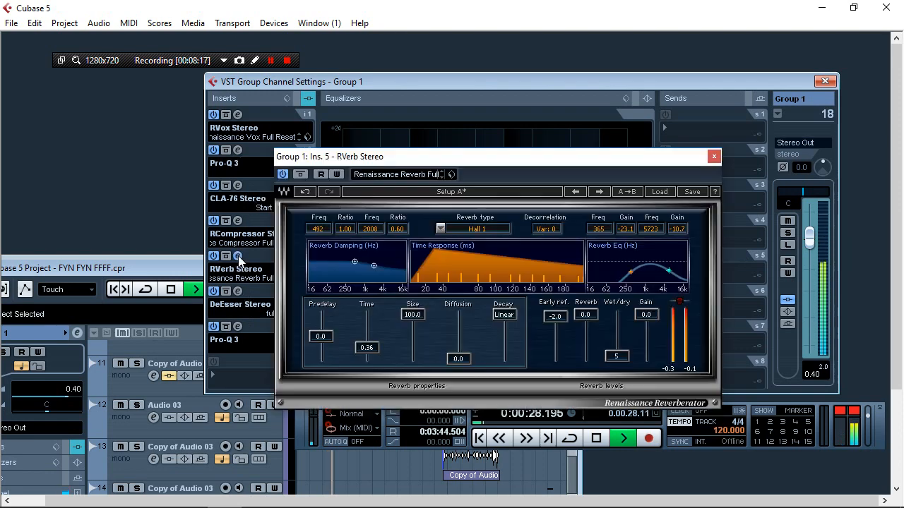
drag(367, 348, 367, 332)
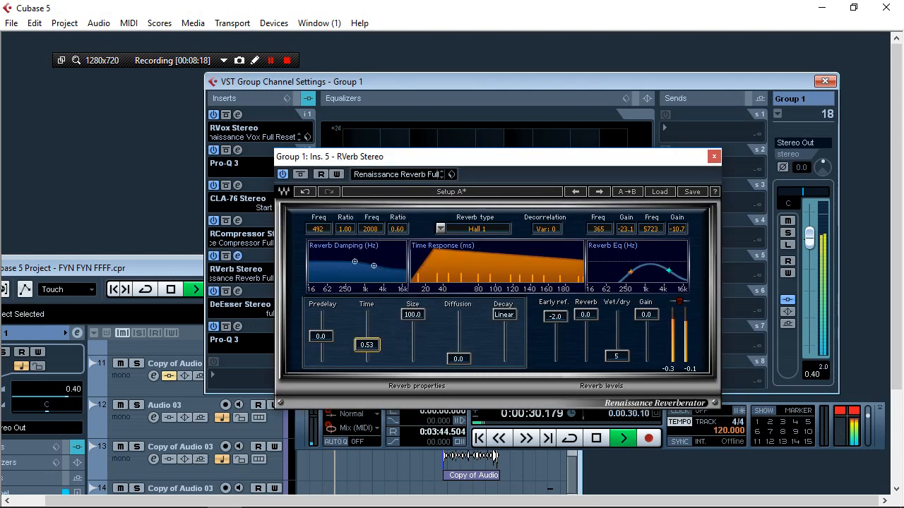
drag(366, 345, 366, 337)
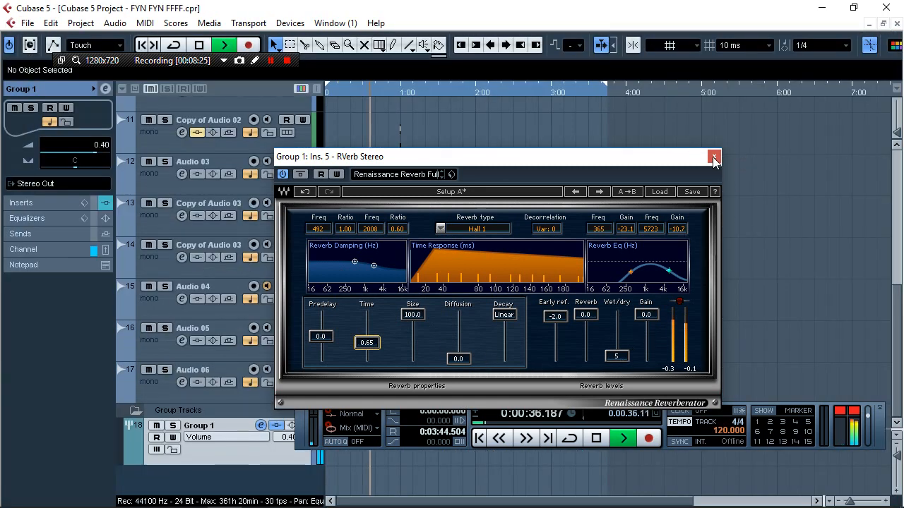
click(714, 157)
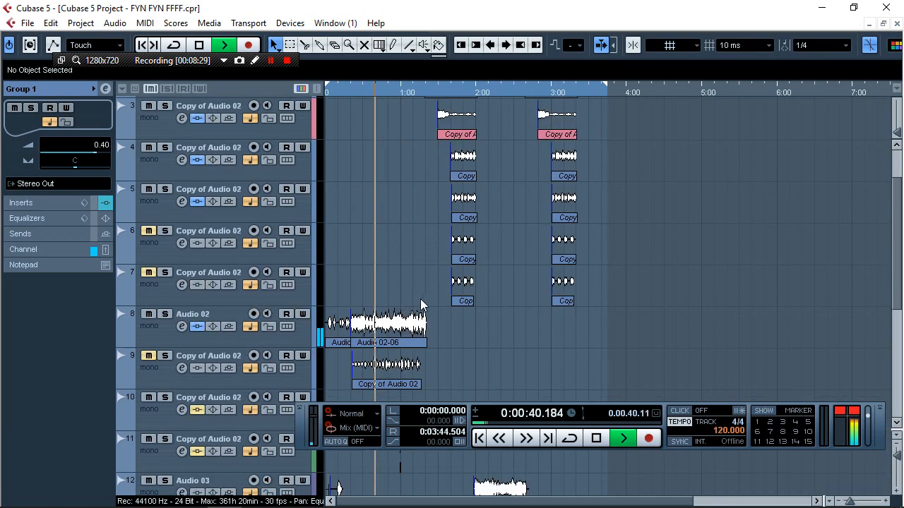
scroll(down, 3)
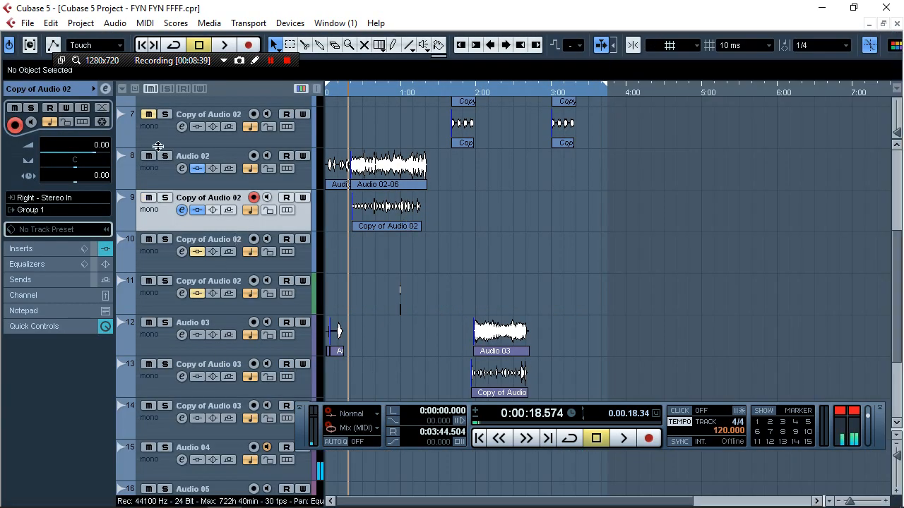
click(223, 43)
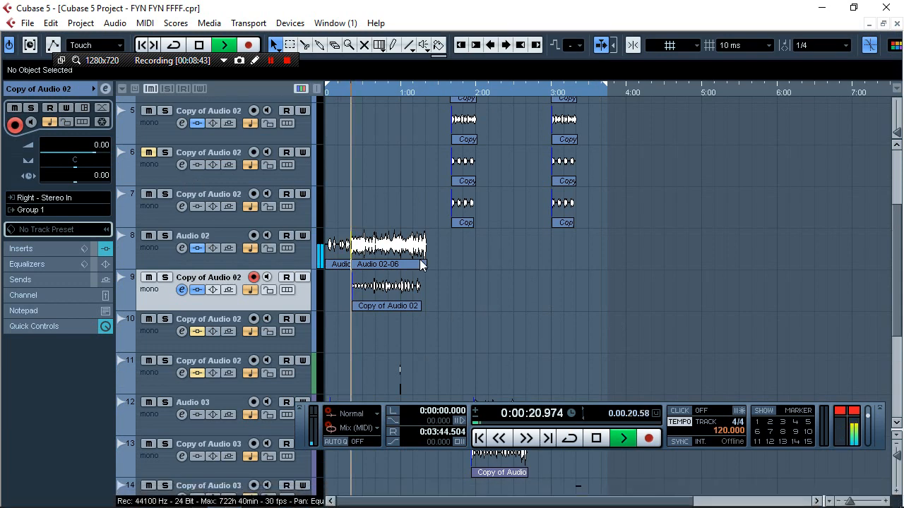
scroll(up, 3)
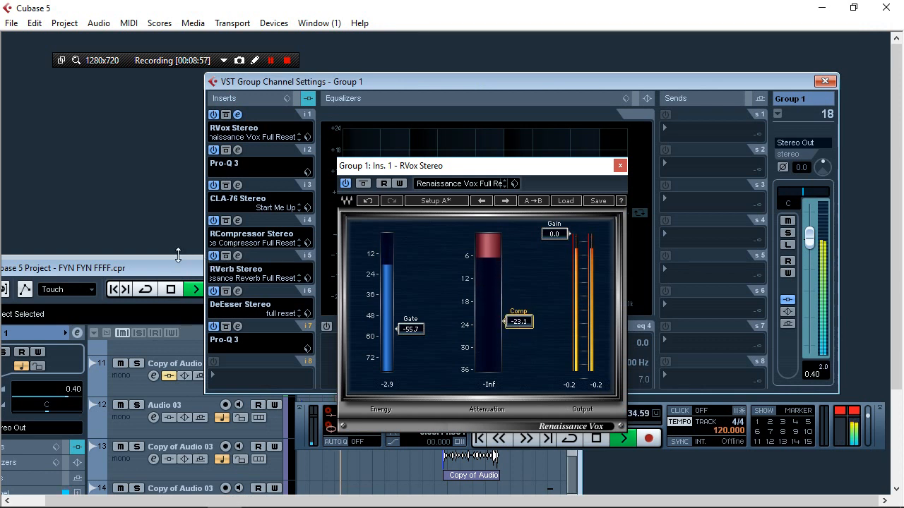
mouse_move(237, 326)
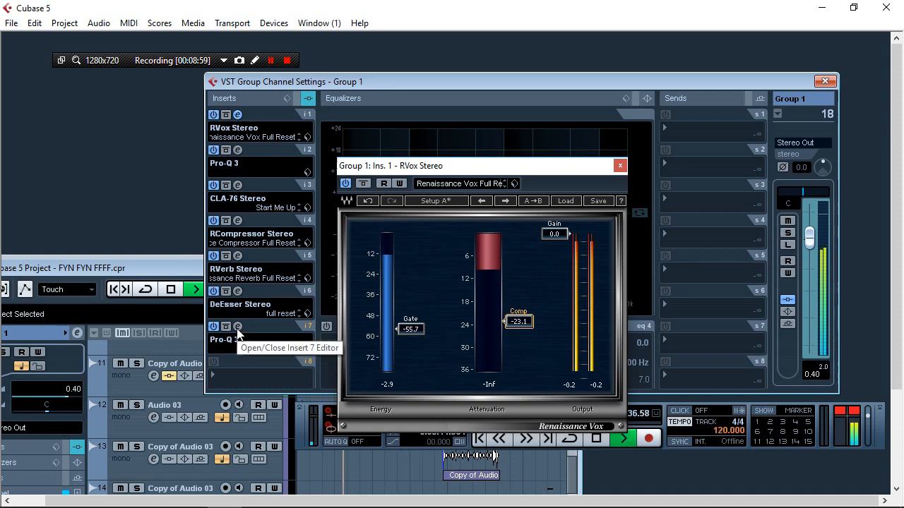
click(238, 326)
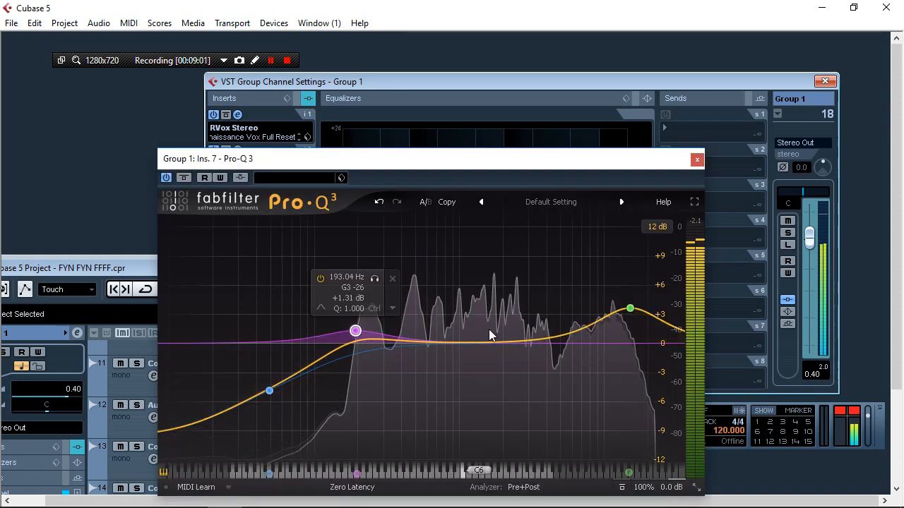
drag(356, 332, 491, 328)
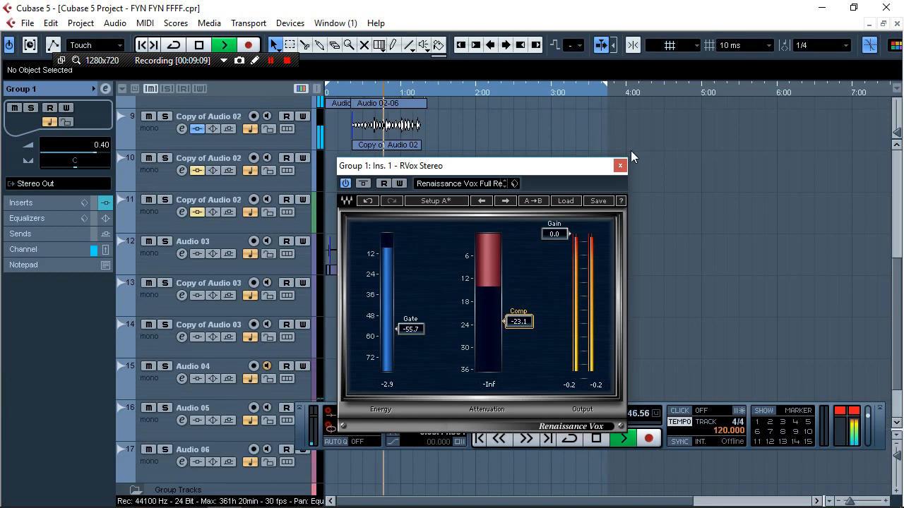
click(620, 165)
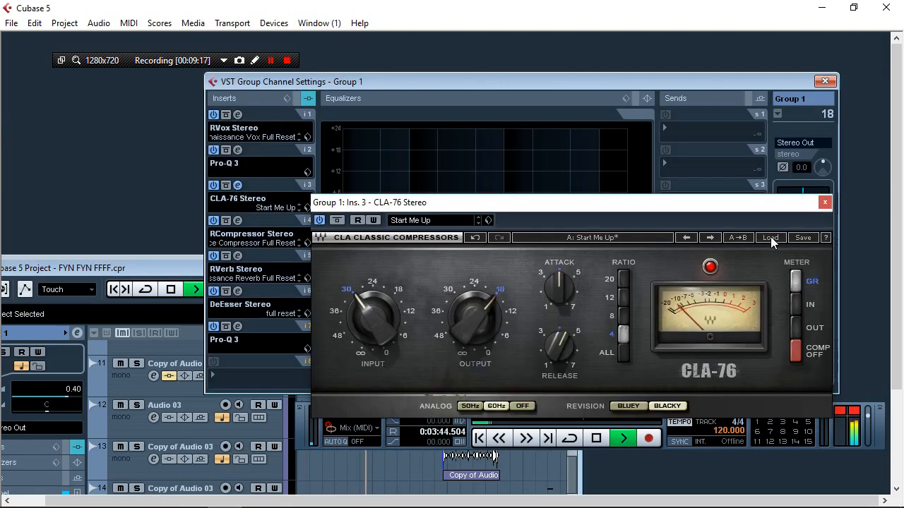
- Load the Bluey 'In Your Face Vocal' preset onto Group 1's CLA-76 compressor
click(770, 237)
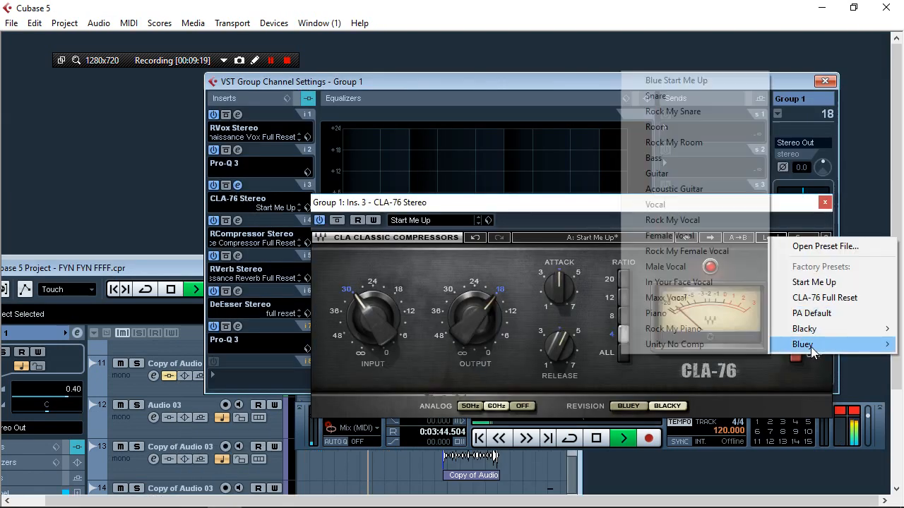
mouse_move(673, 220)
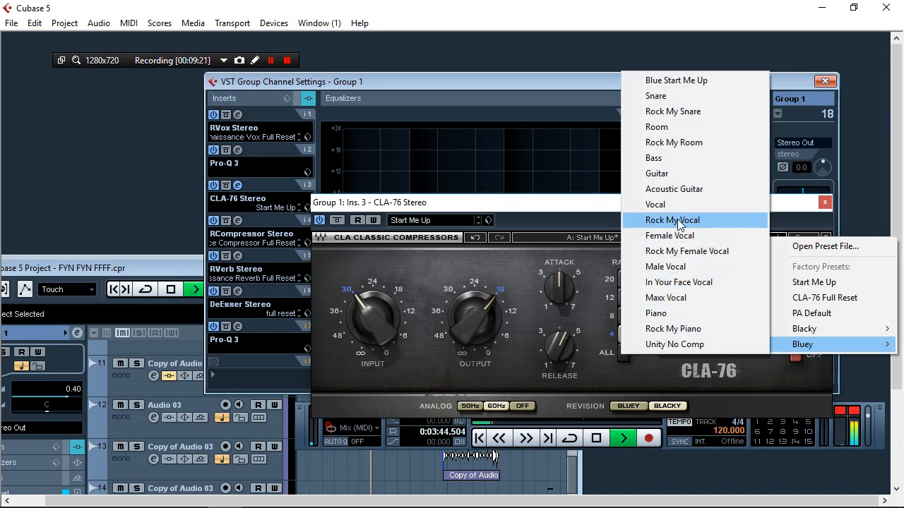
click(678, 283)
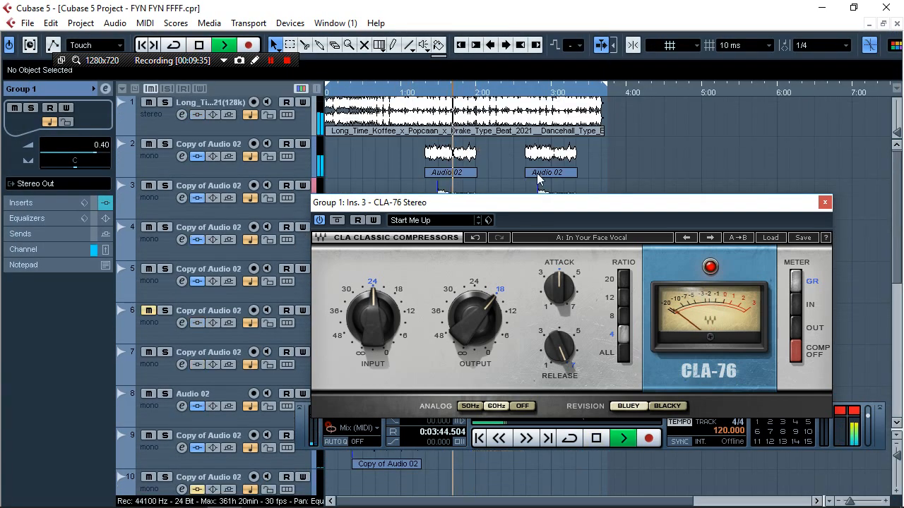
mouse_move(675, 274)
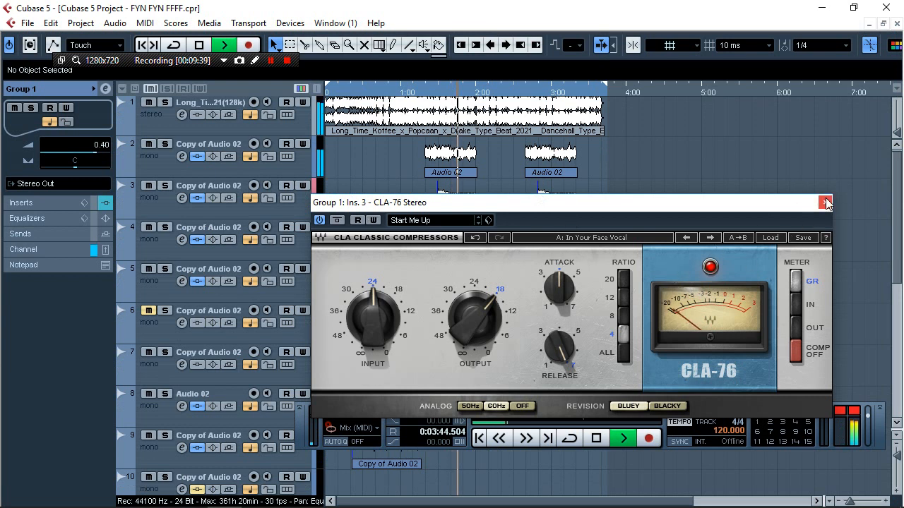
mouse_move(824, 203)
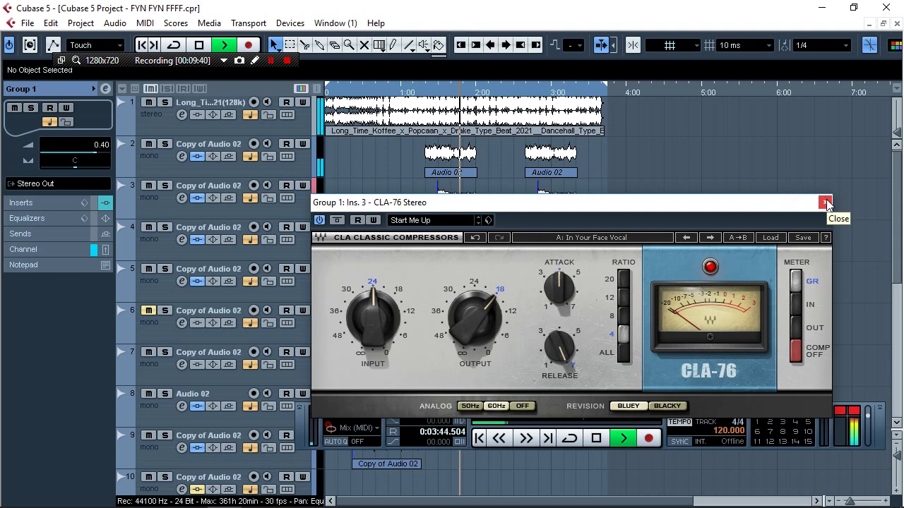
mouse_move(489, 388)
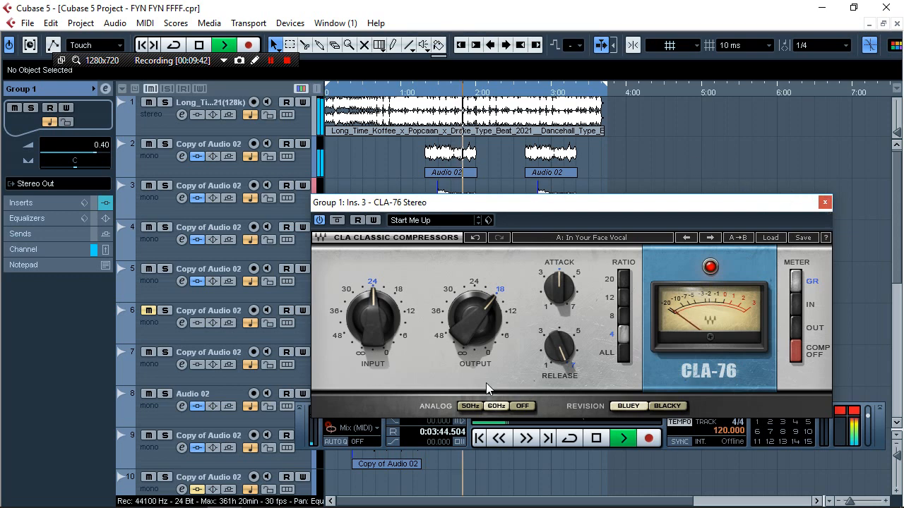
- Close the CLA-76 window, returning to Group 1's channel settings with its insert chain
scroll(down, 3)
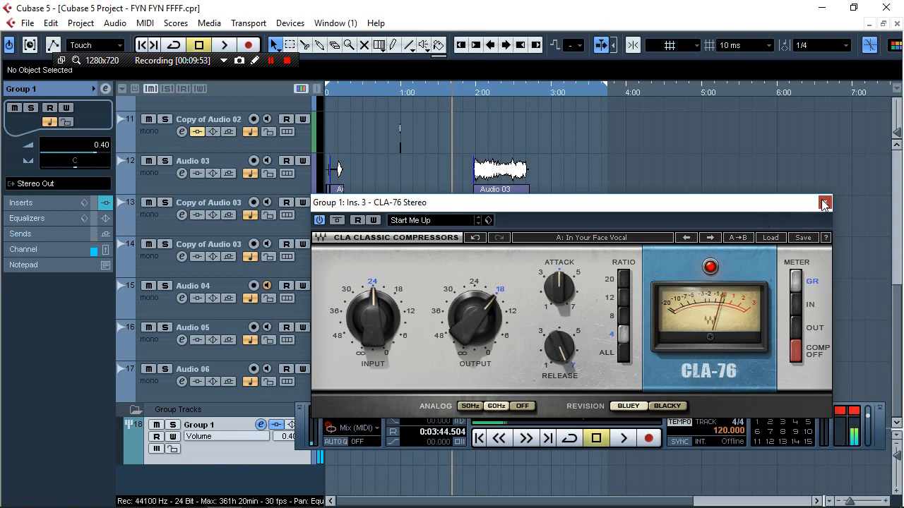
click(825, 203)
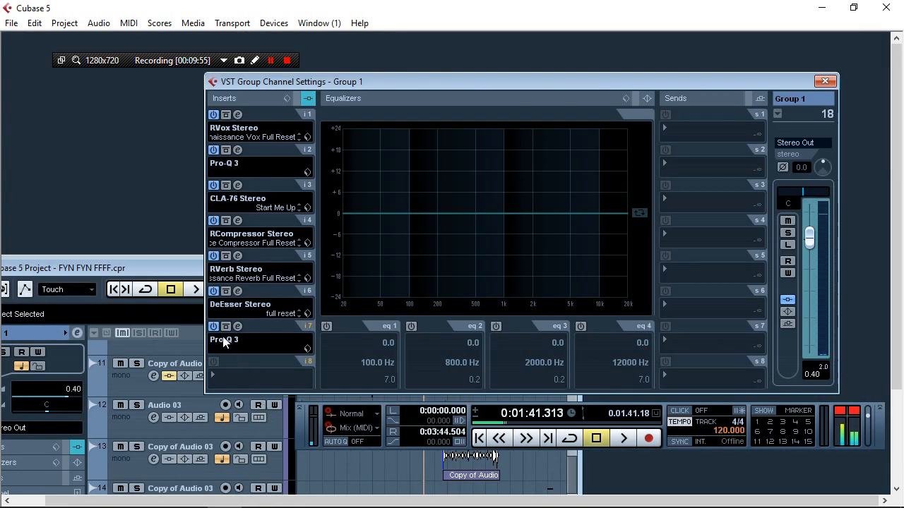